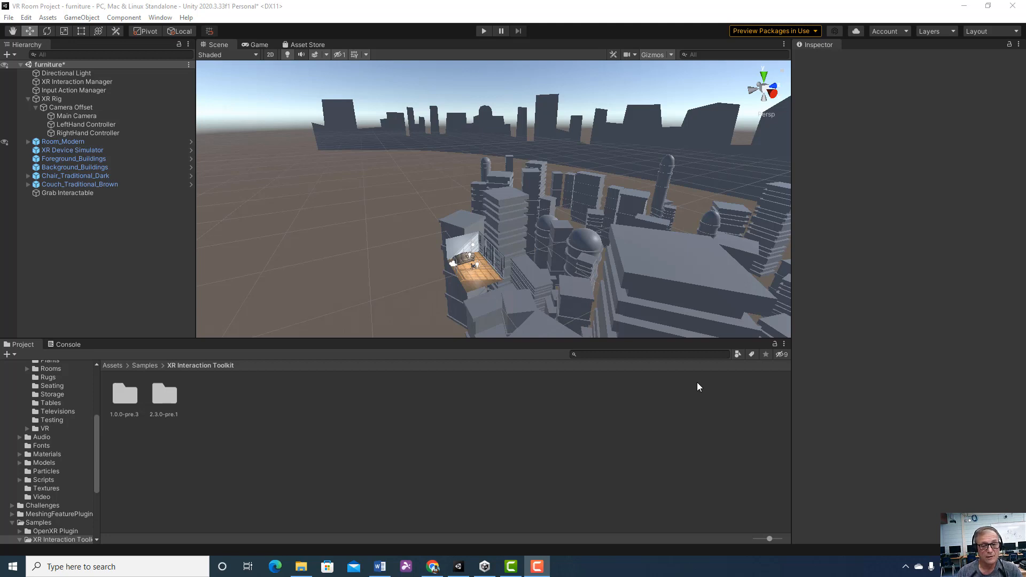
mouse_move(537, 299)
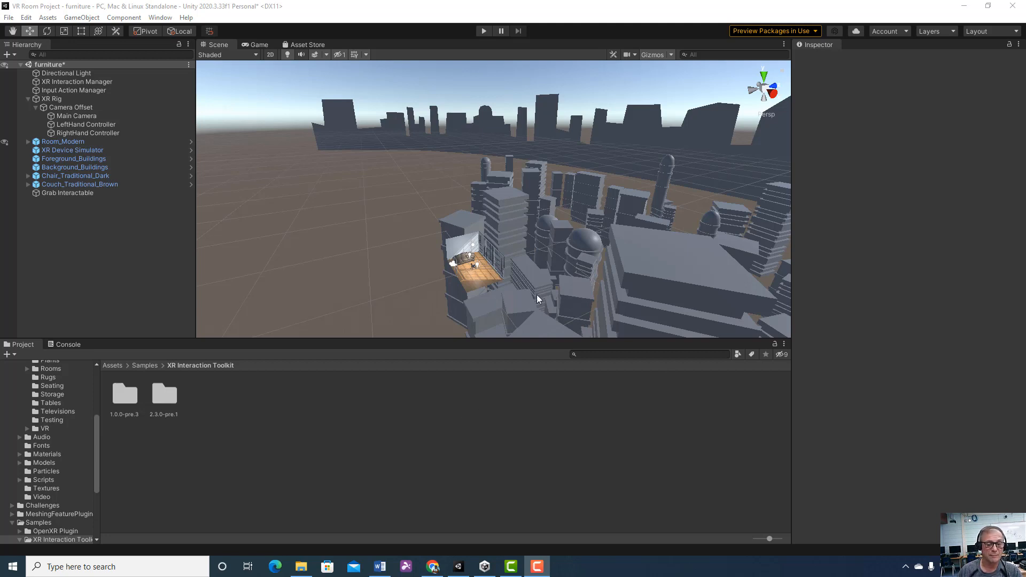
mouse_move(506, 179)
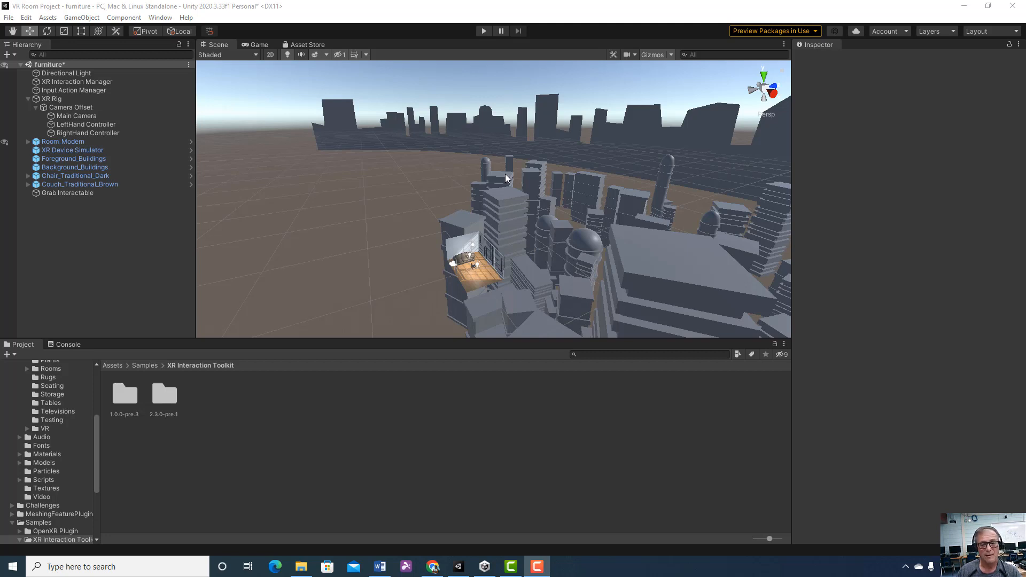
mouse_move(517, 294)
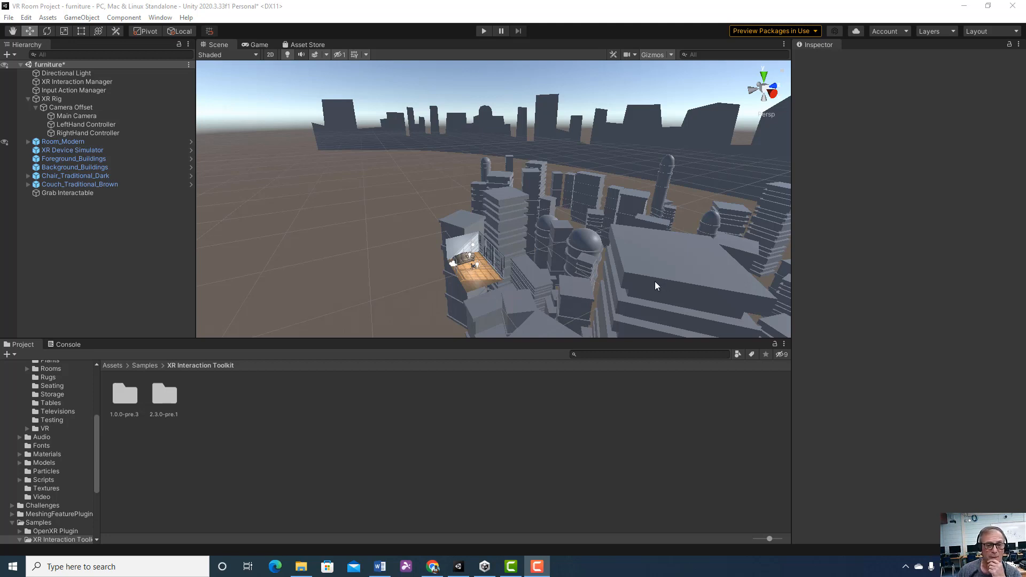
mouse_move(293, 321)
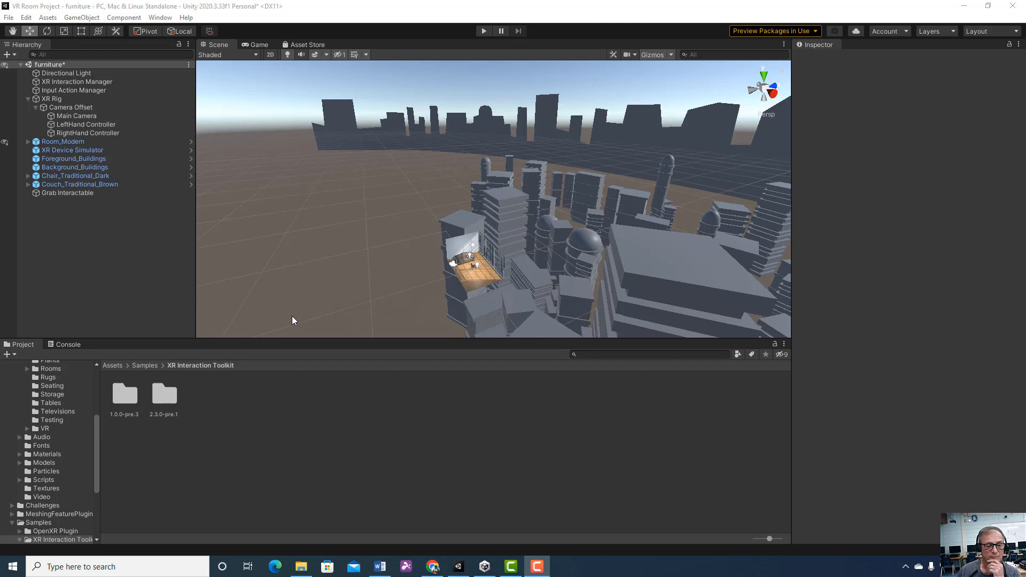
mouse_move(109, 374)
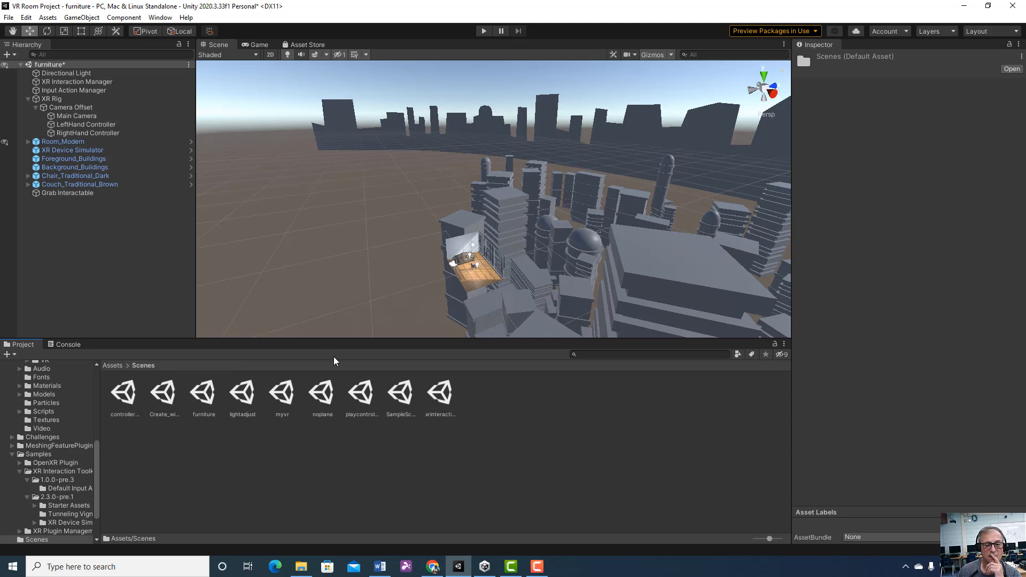
mouse_move(121, 397)
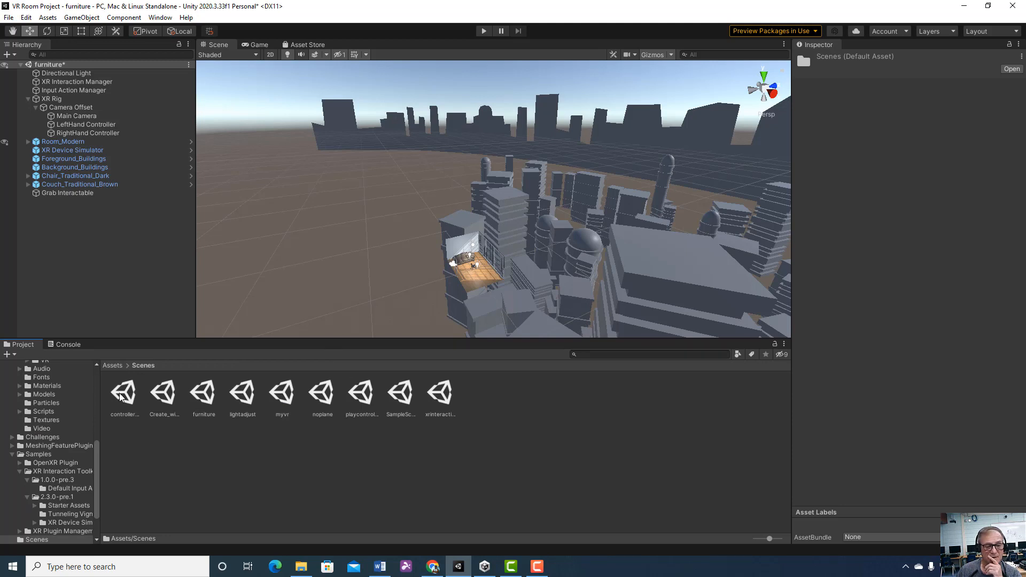
mouse_move(444, 406)
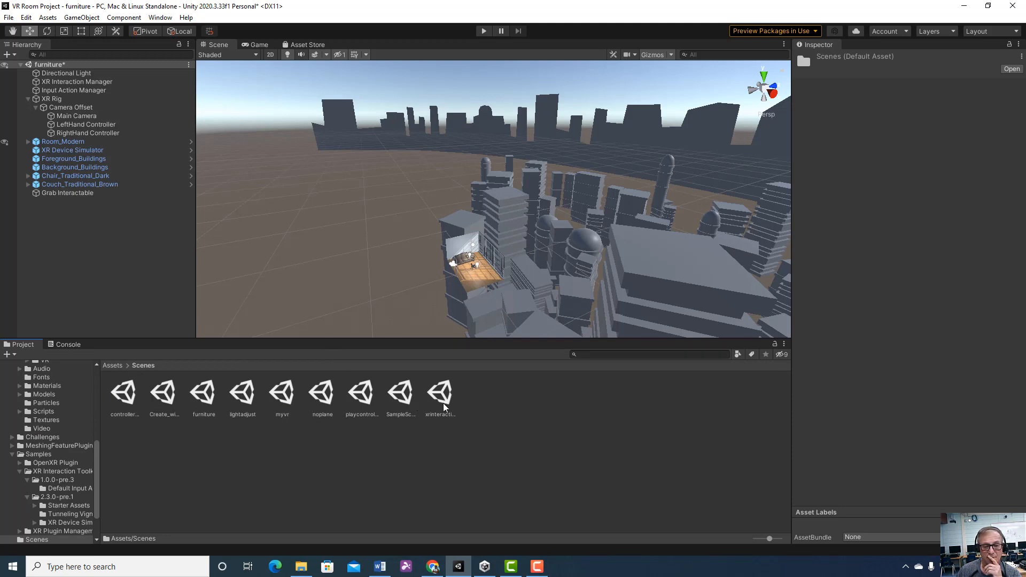
mouse_move(431, 406)
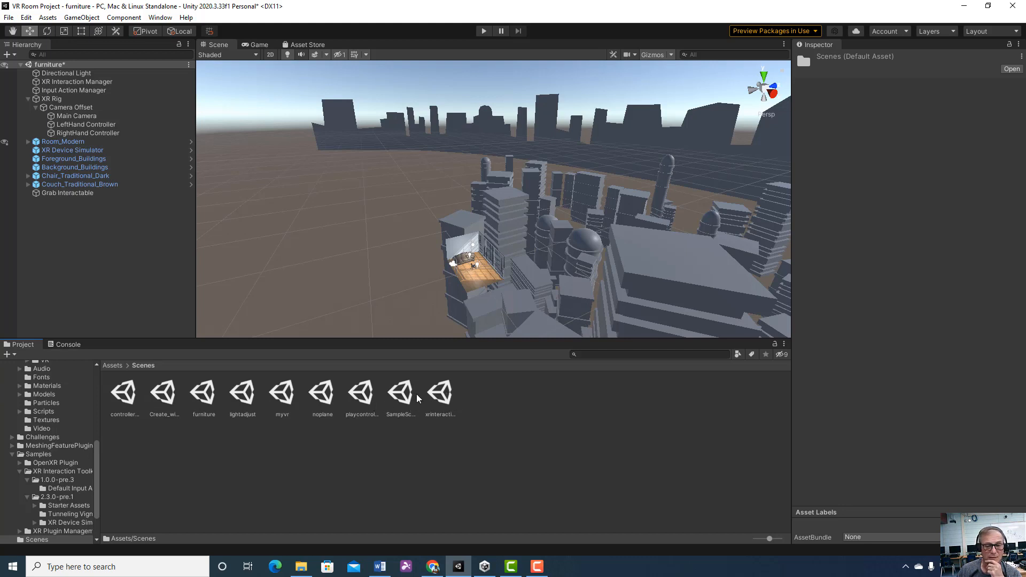
mouse_move(440, 374)
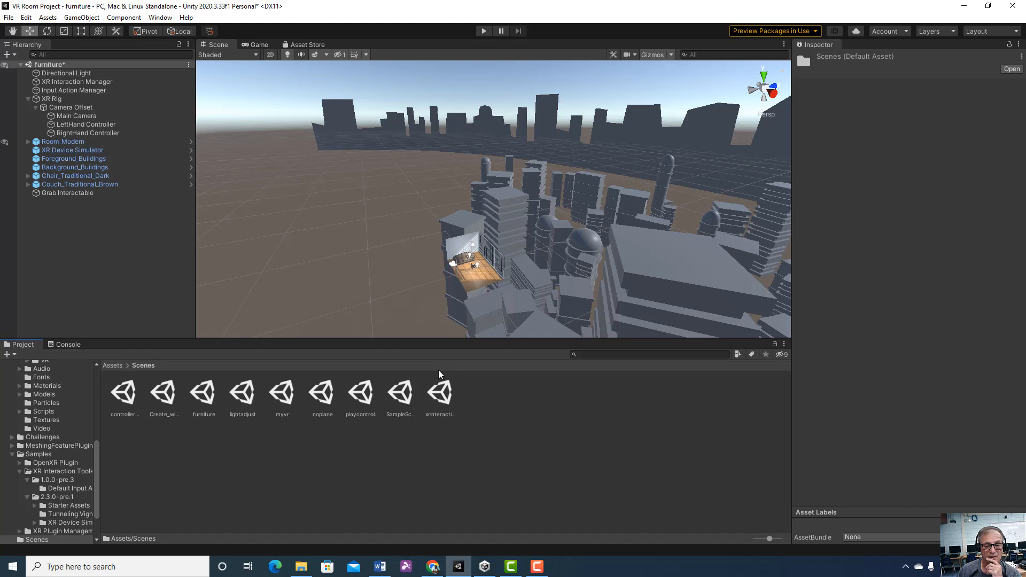
mouse_move(474, 5)
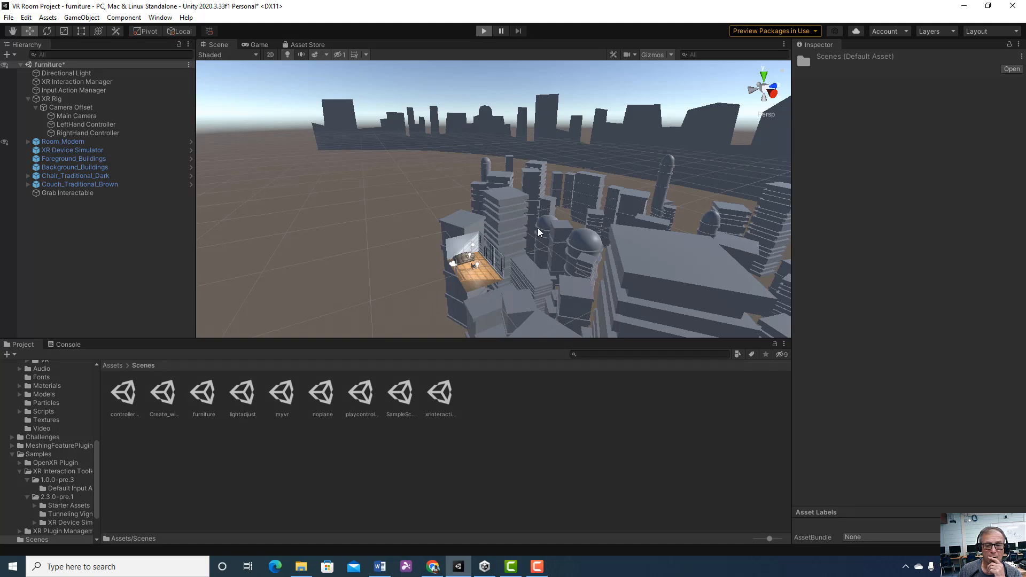
- Show the Assets > Scenes folder with its nine scene files in the Project window
left_click(483, 31)
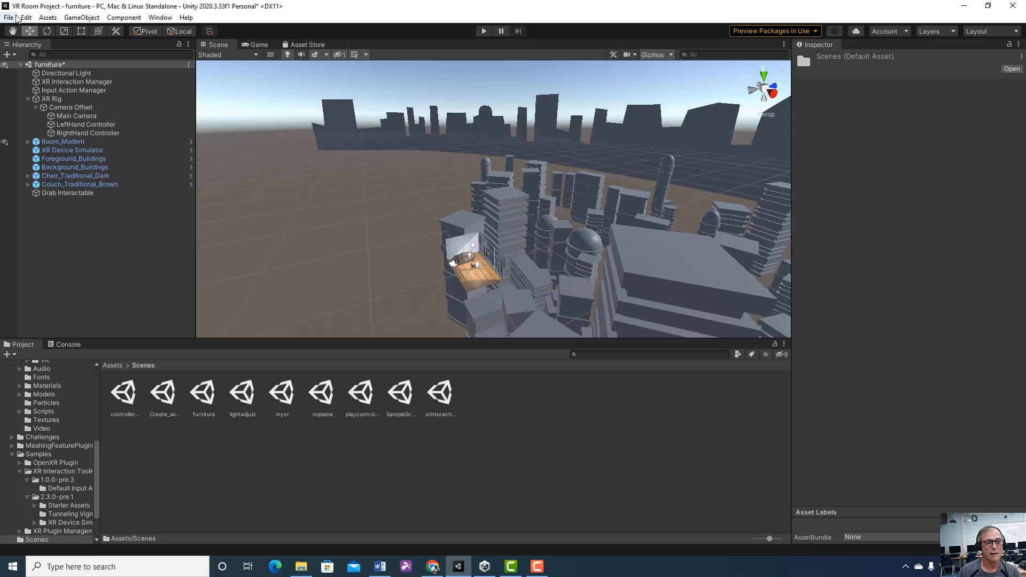
- Save the open furniture scene over the existing xrinteraction scene file
left_click(9, 17)
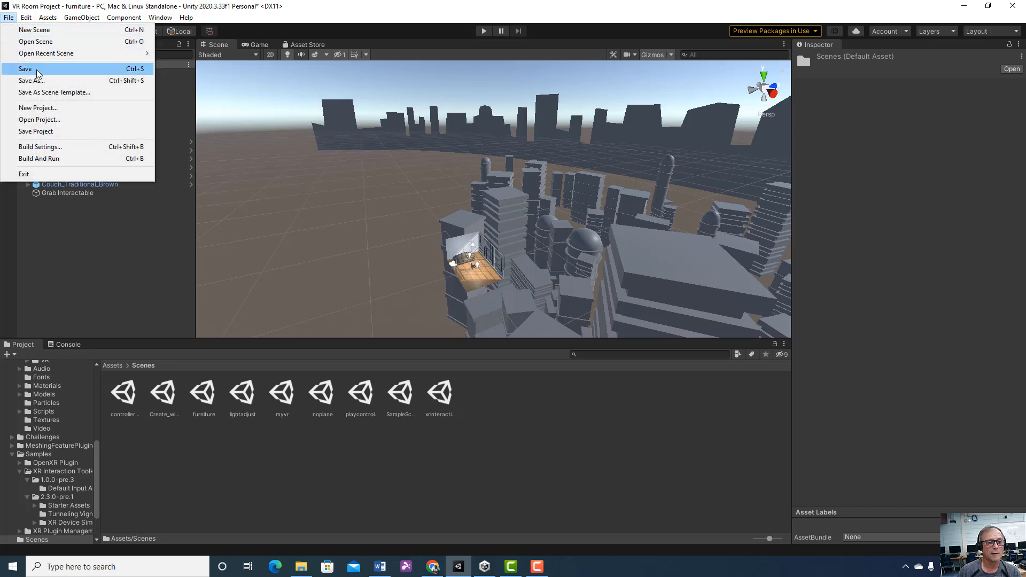
left_click(29, 81)
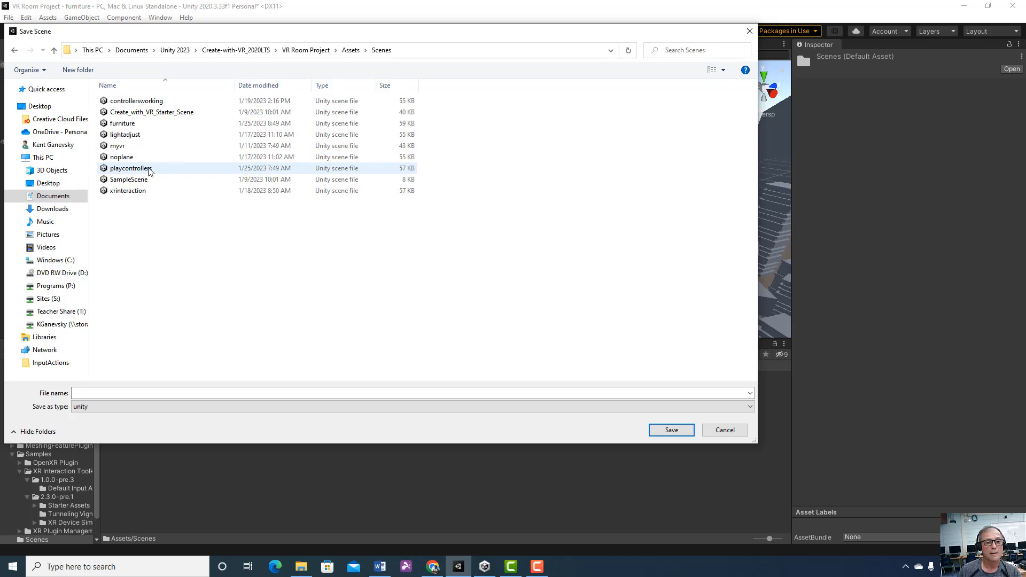
left_click(127, 190)
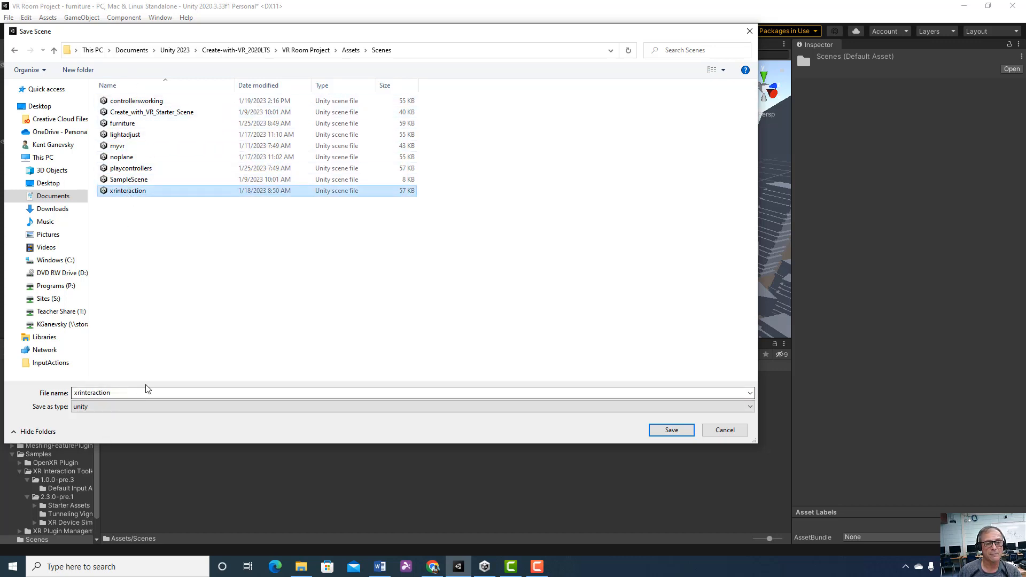
mouse_move(671, 430)
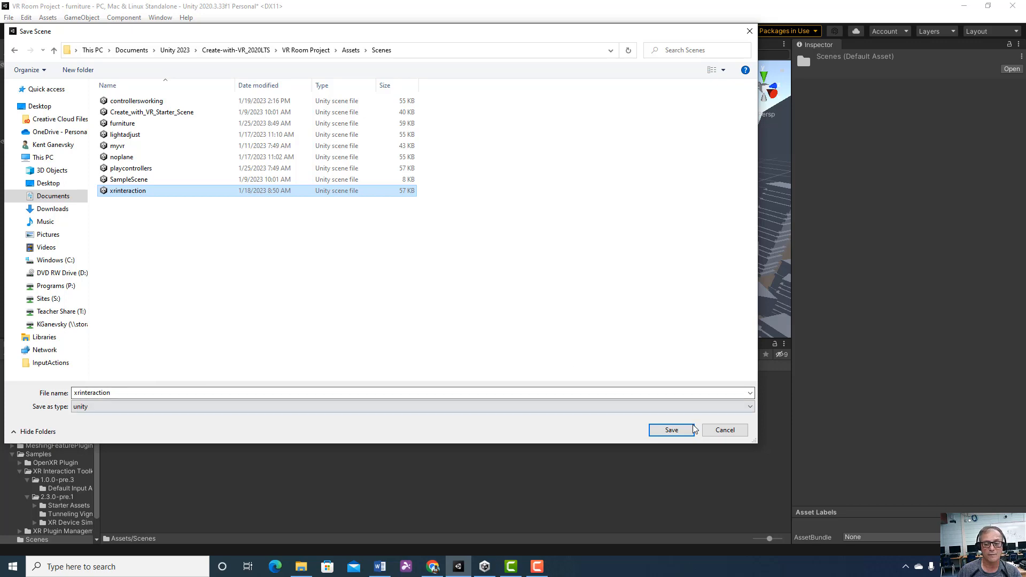
left_click(669, 430)
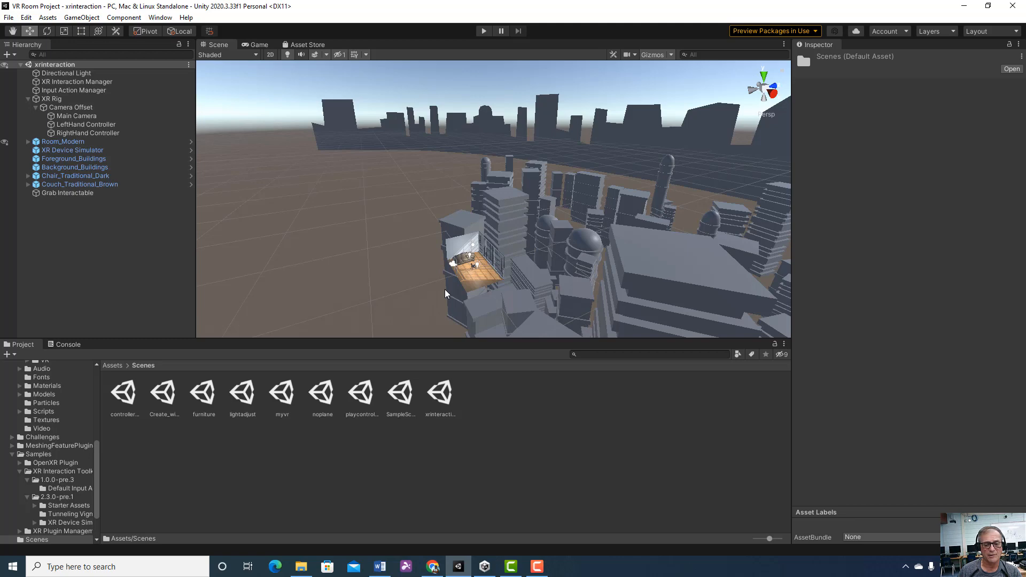
mouse_move(968, 25)
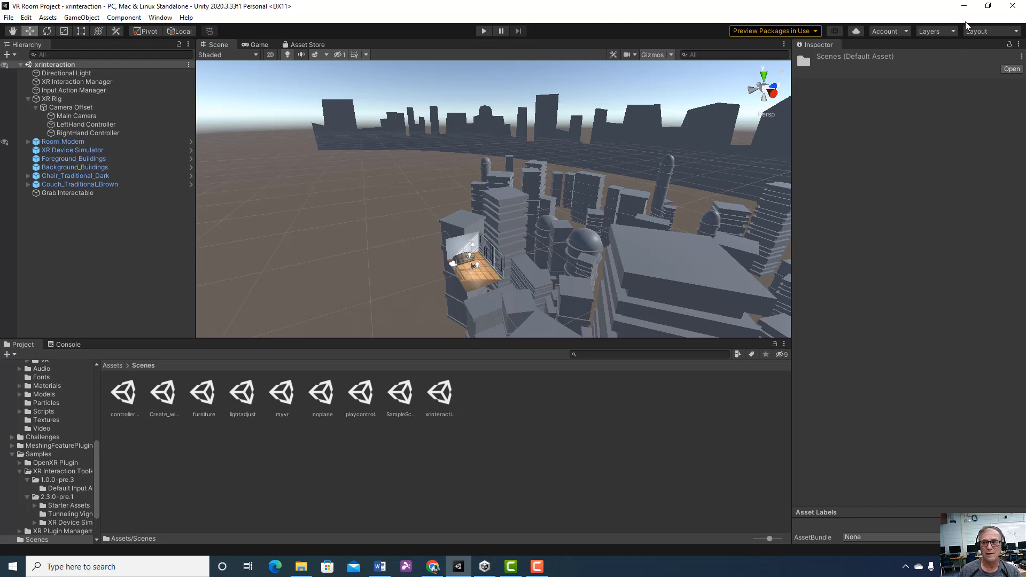
- Minimize the Unity editor and bring up Unity Hub's Projects list showing VR Room Project
left_click(962, 6)
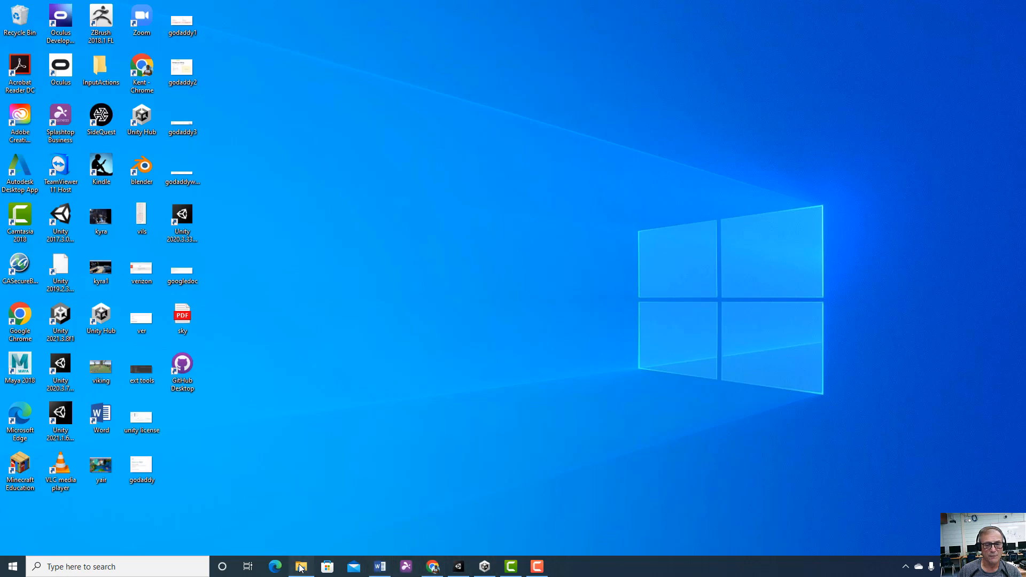
left_click(300, 567)
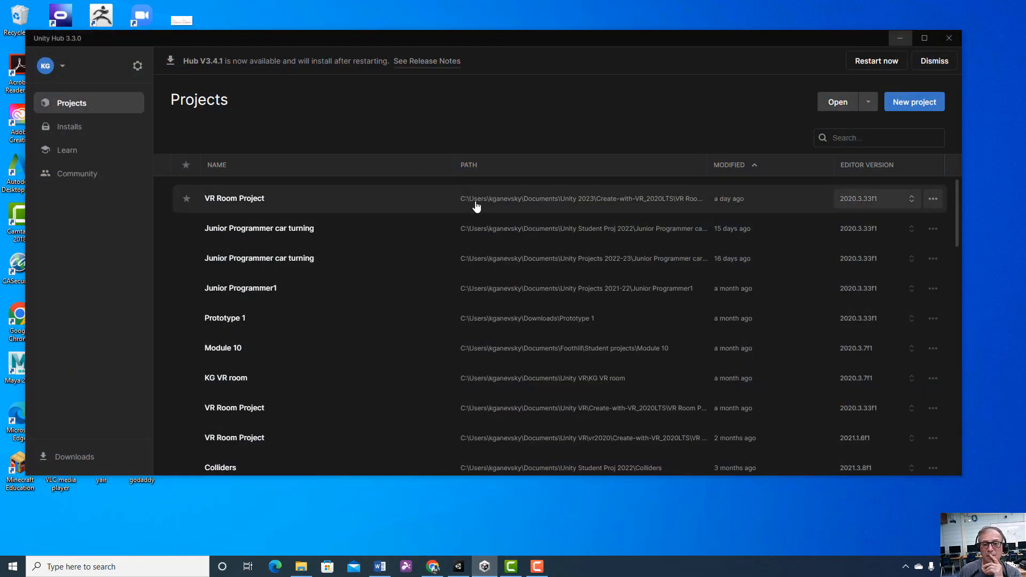
mouse_move(557, 206)
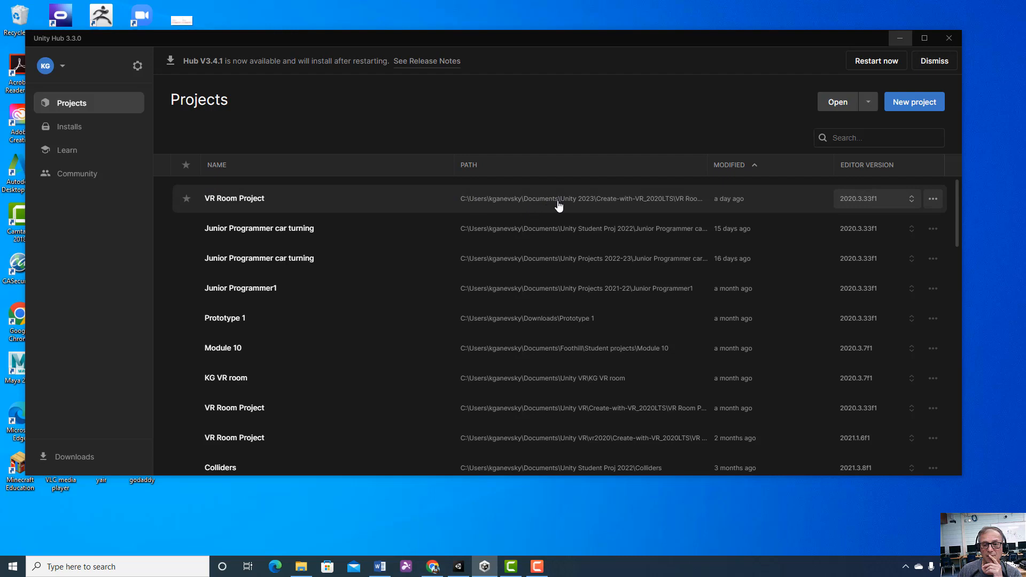
mouse_move(627, 208)
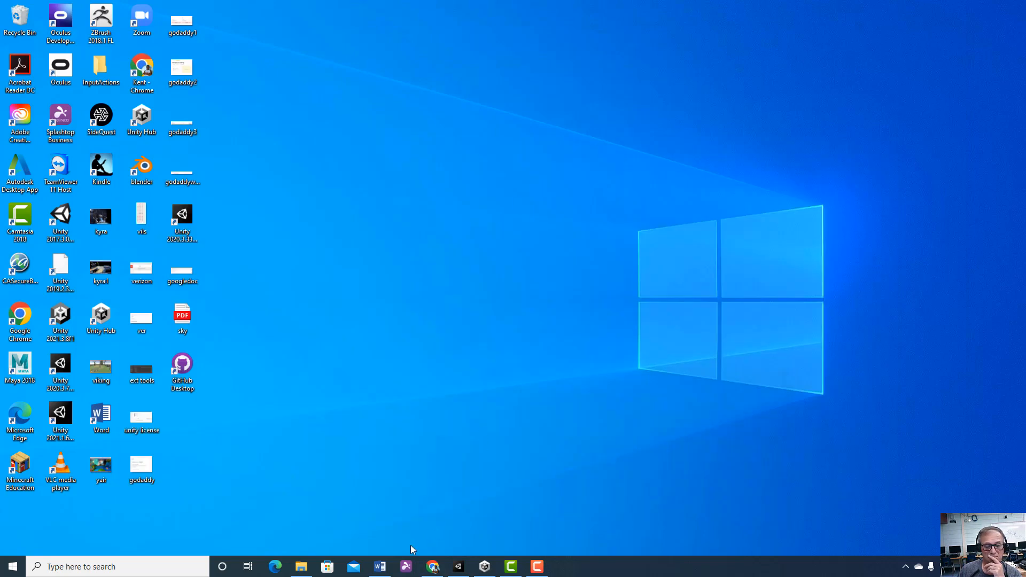
- Browse File Explorer into Documents, checking the Unity Projects 2022-23 folder and returning
left_click(301, 566)
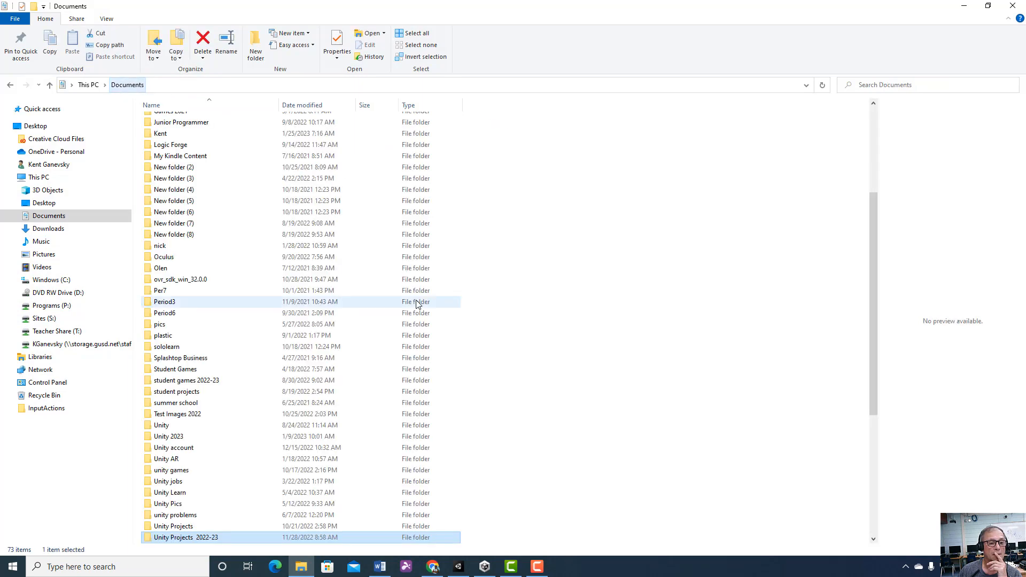
scroll("down", 3)
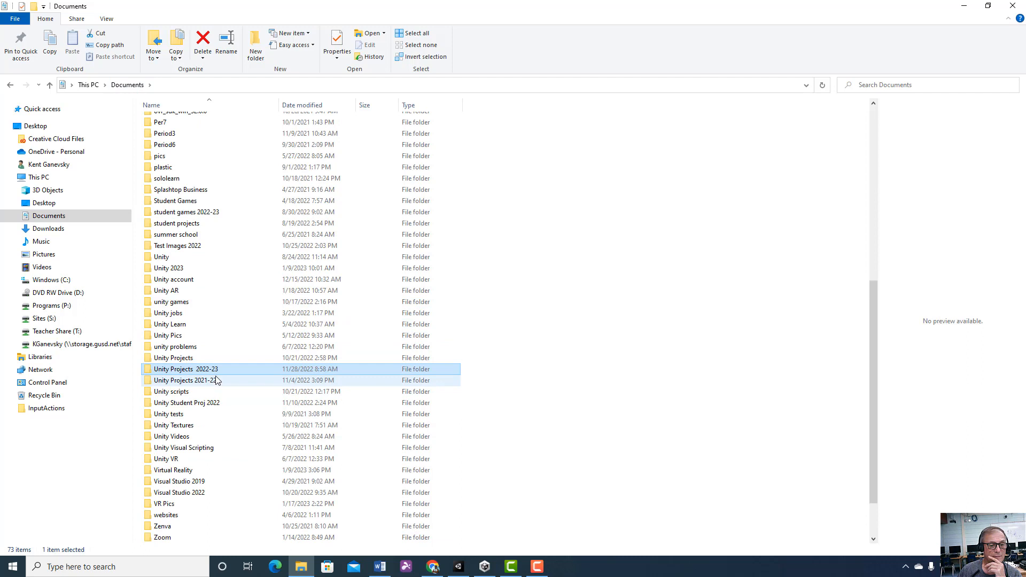
double_click(190, 370)
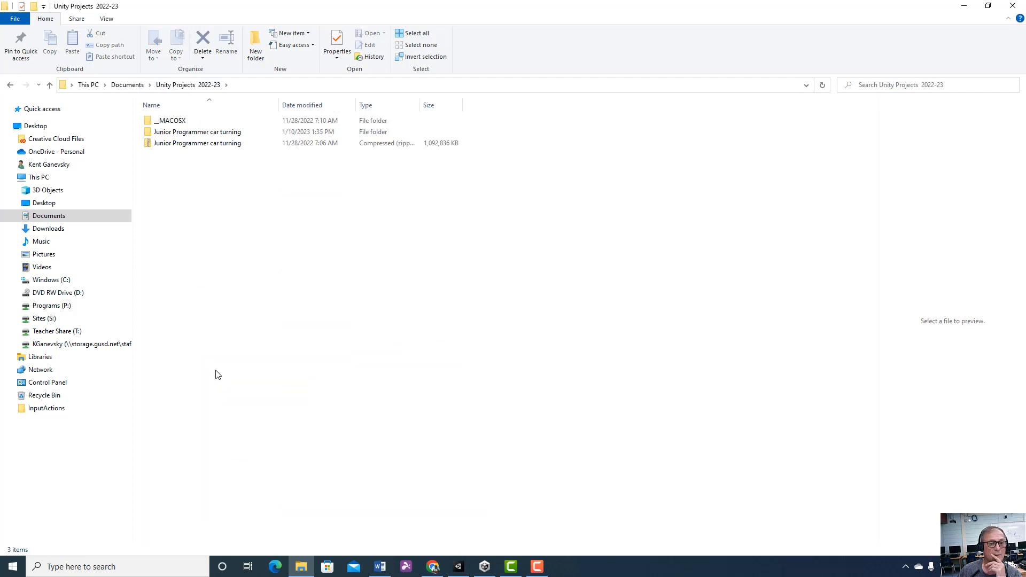
left_click(196, 132)
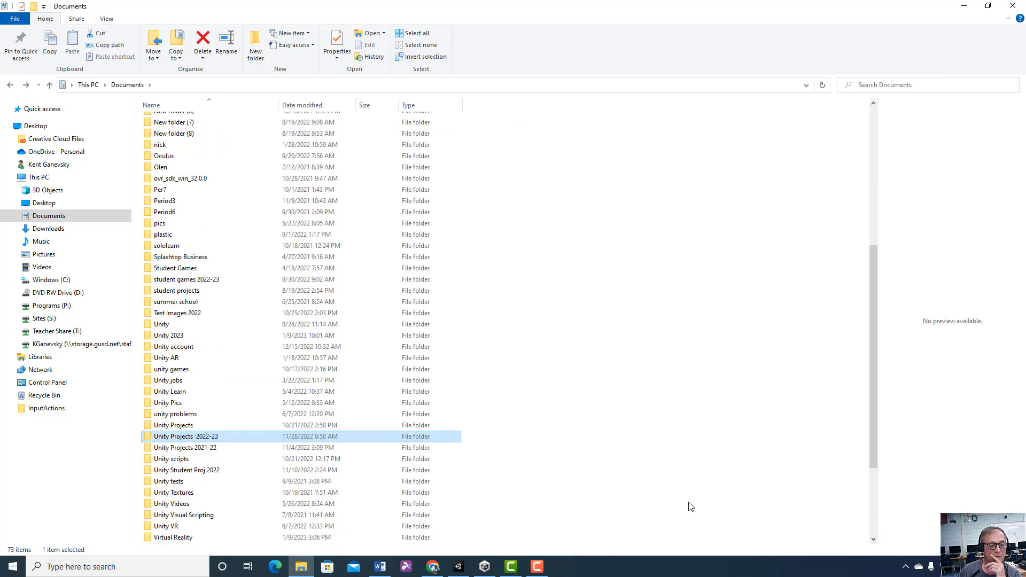
scroll("down", 3)
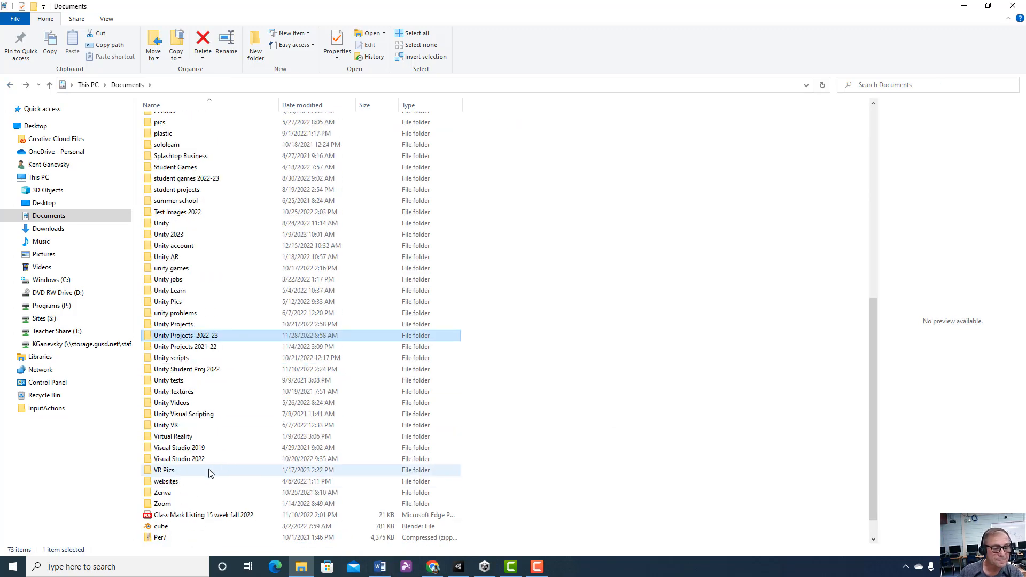
- Navigate into Unity VR > projvr, which holds the vr project folder
left_click(165, 424)
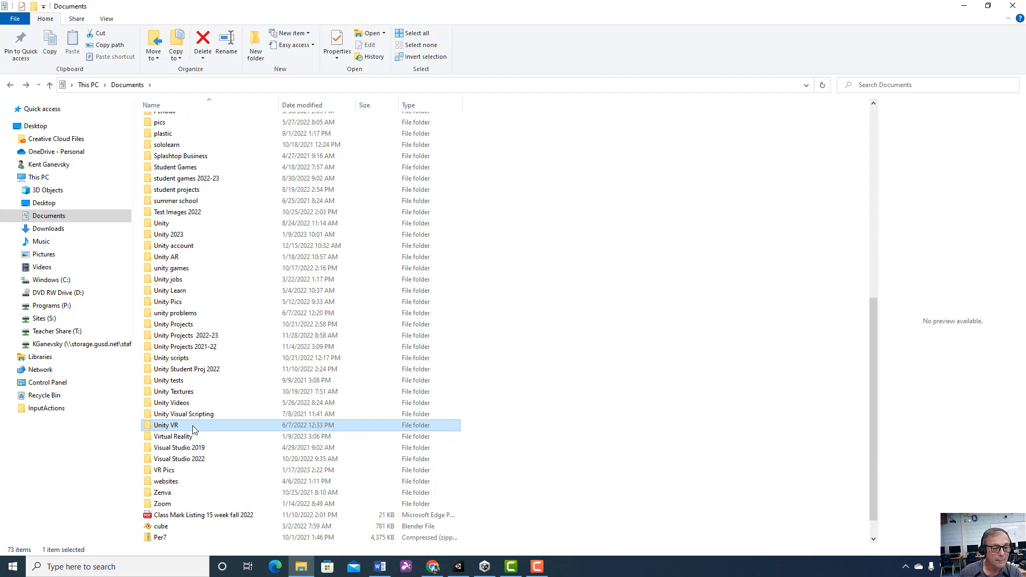
double_click(165, 425)
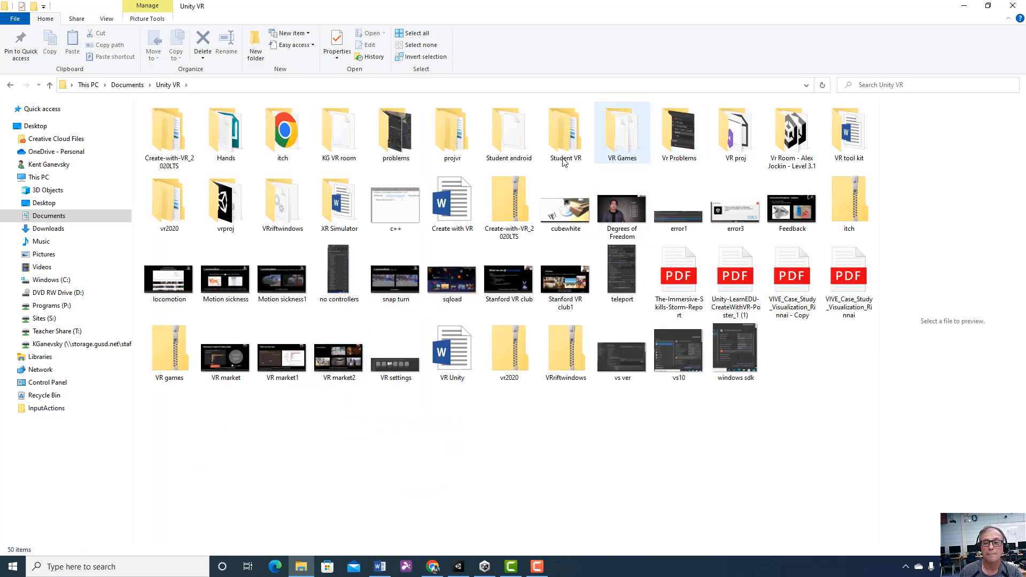
left_click(282, 203)
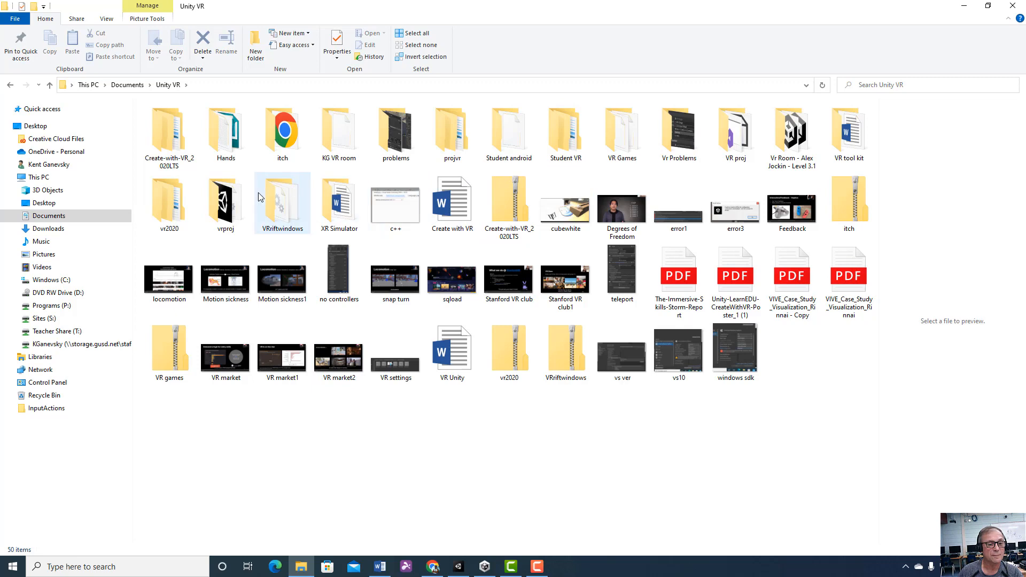
left_click(225, 203)
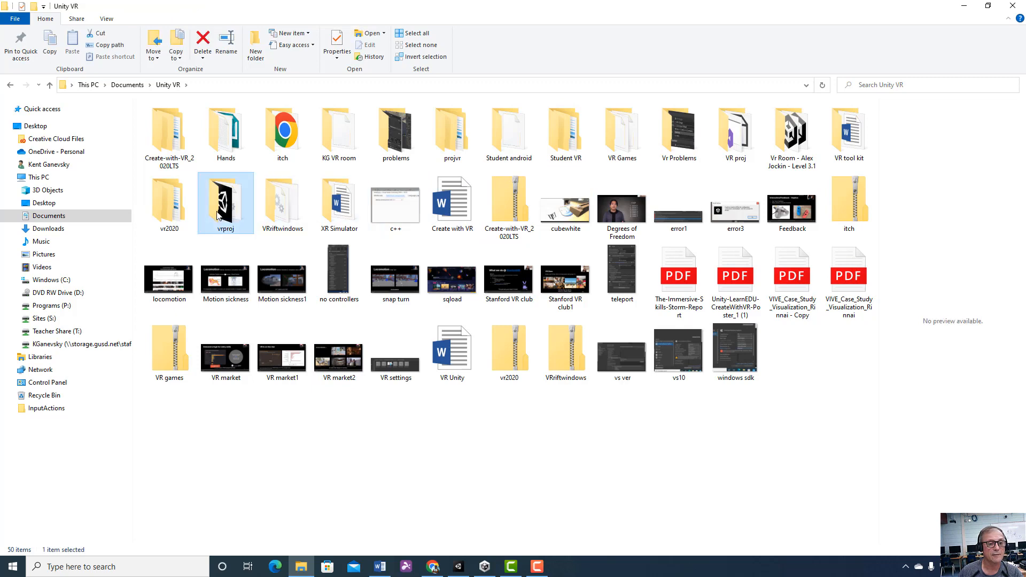
double_click(225, 203)
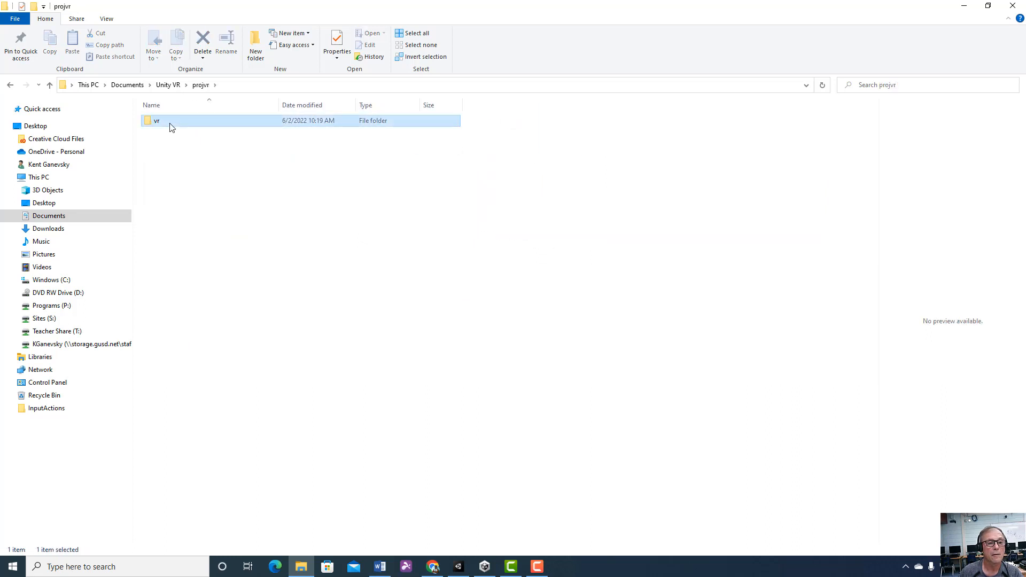
- Check the vr folder's contents, then compress vr into a zip archive in projvr
double_click(155, 120)
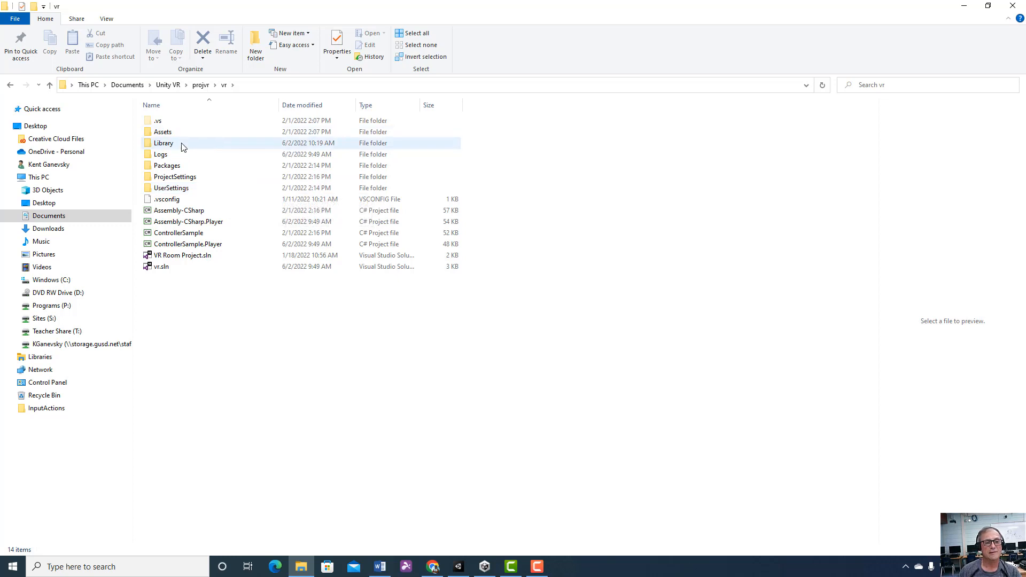
mouse_move(173, 154)
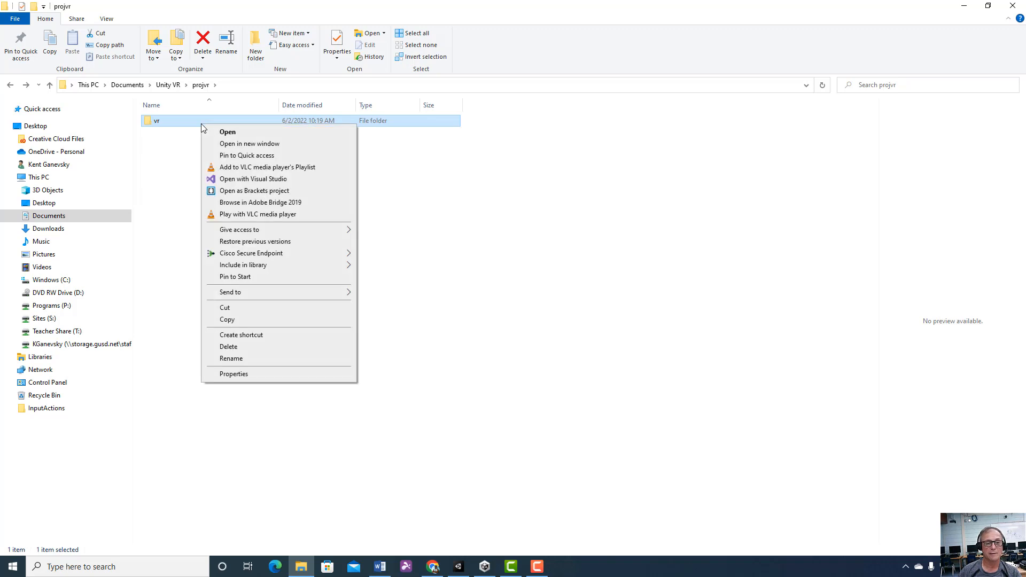
mouse_move(265, 292)
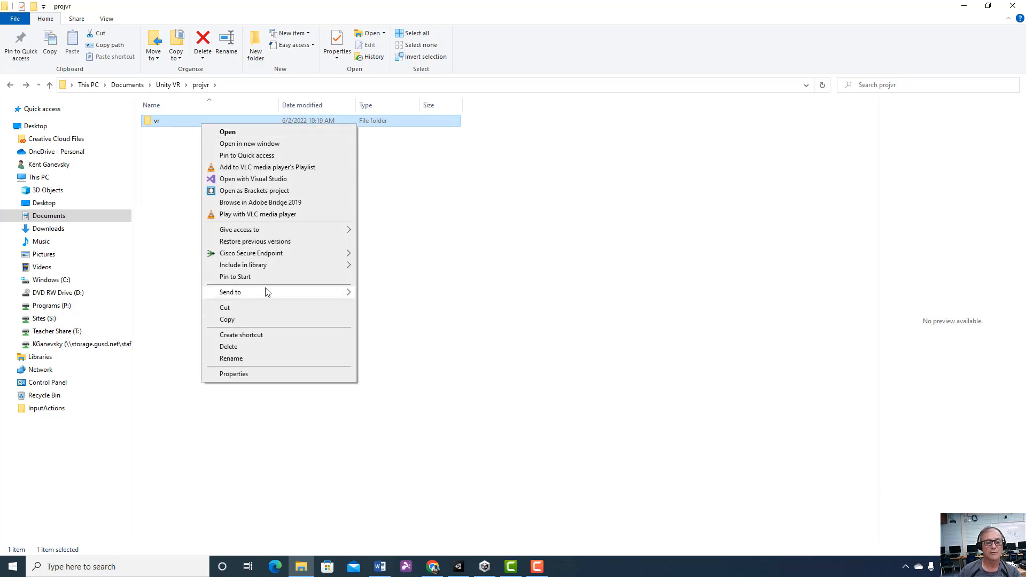
left_click(390, 306)
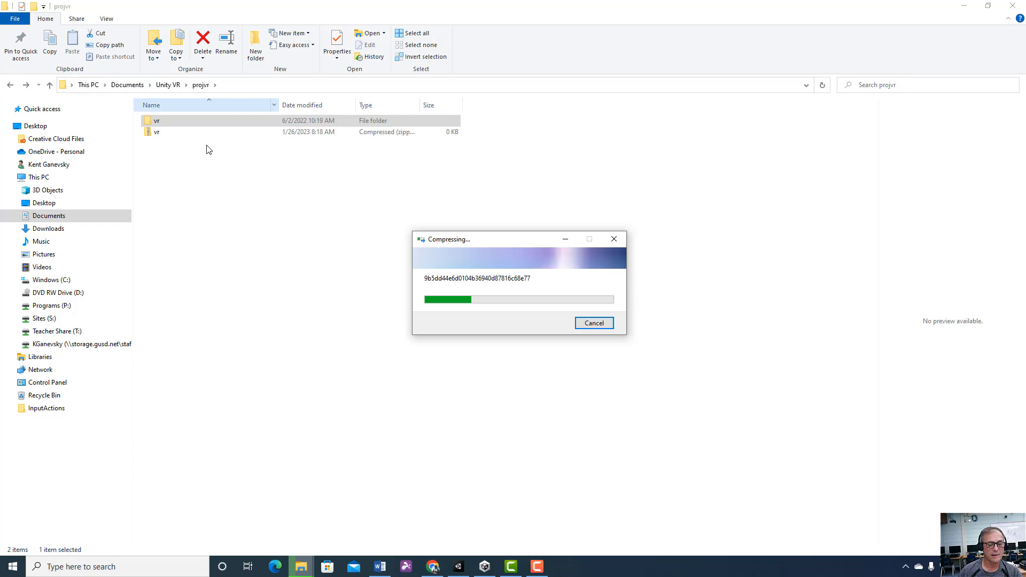
mouse_move(484, 566)
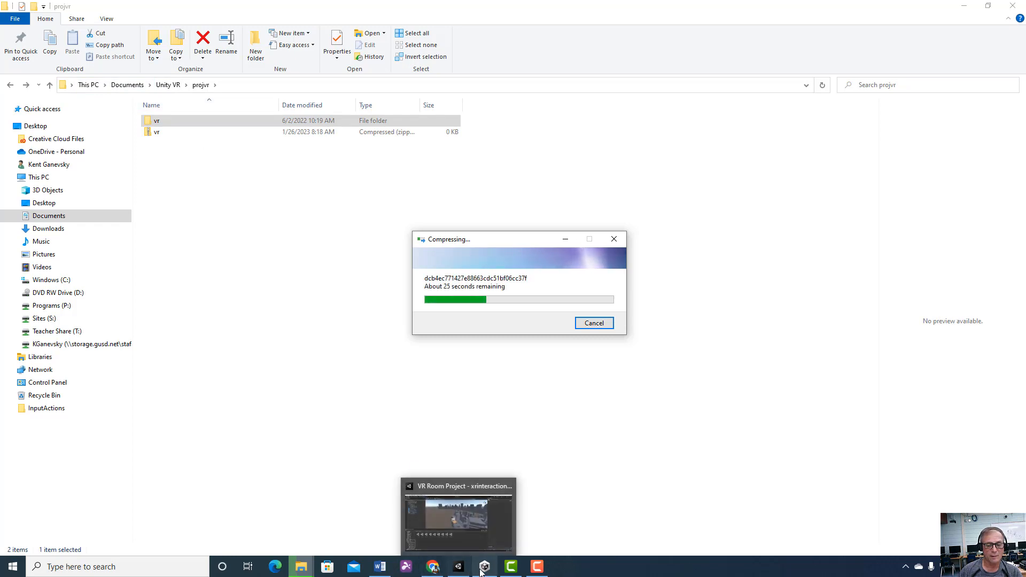
- Start a new project in Unity Hub and browse Documents in its location folder picker
left_click(483, 566)
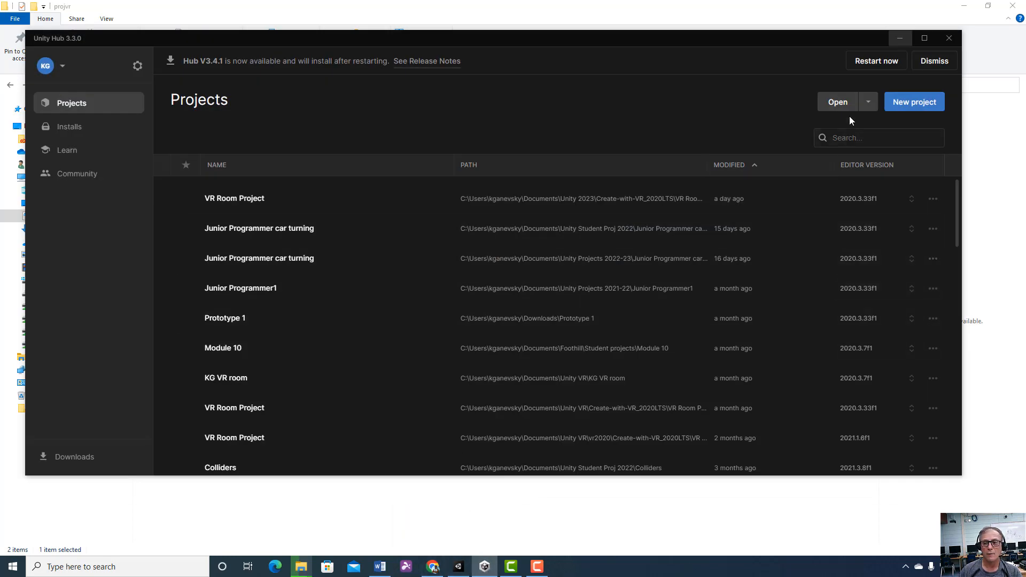
left_click(913, 102)
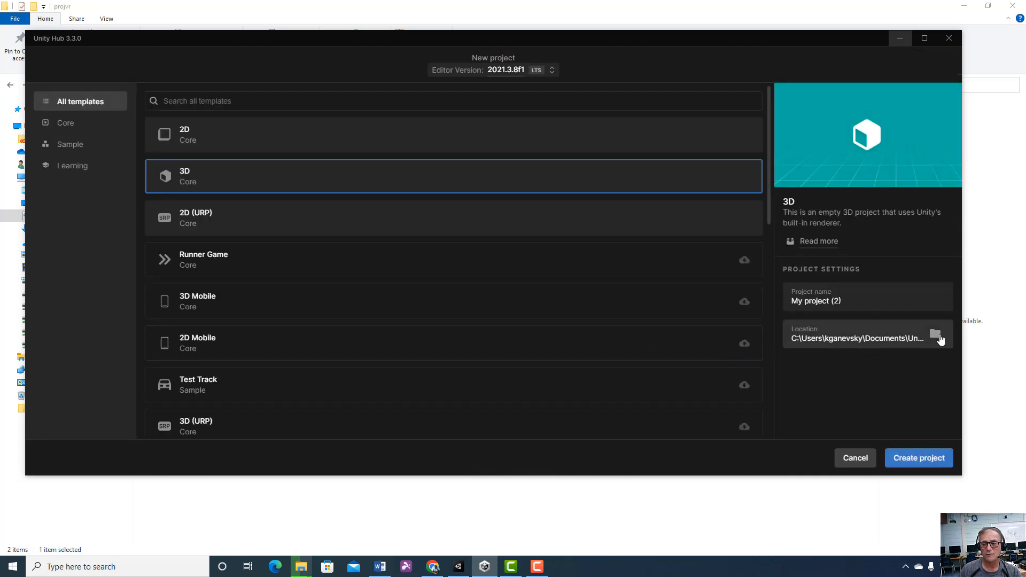
mouse_move(935, 335)
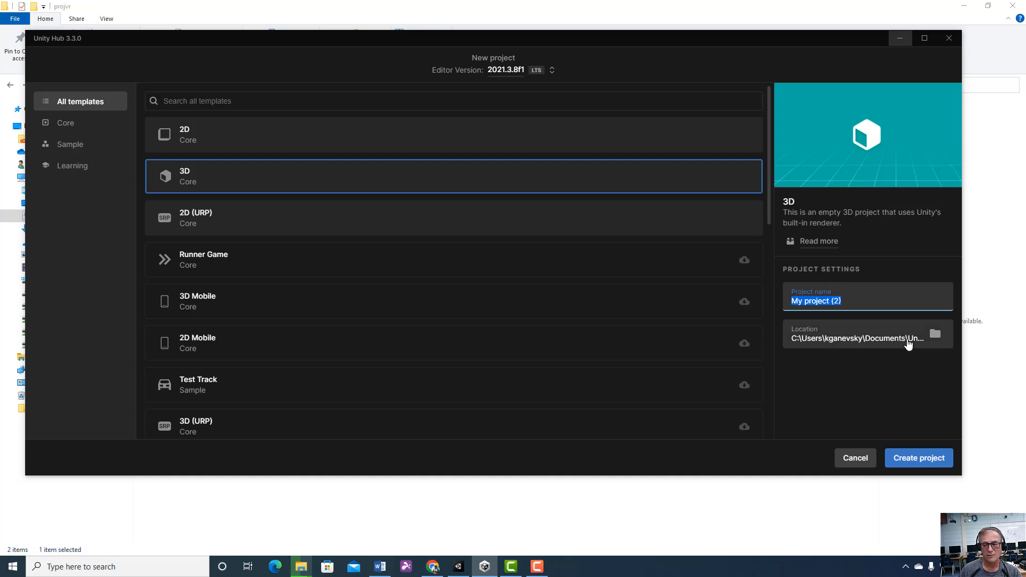
left_click(935, 334)
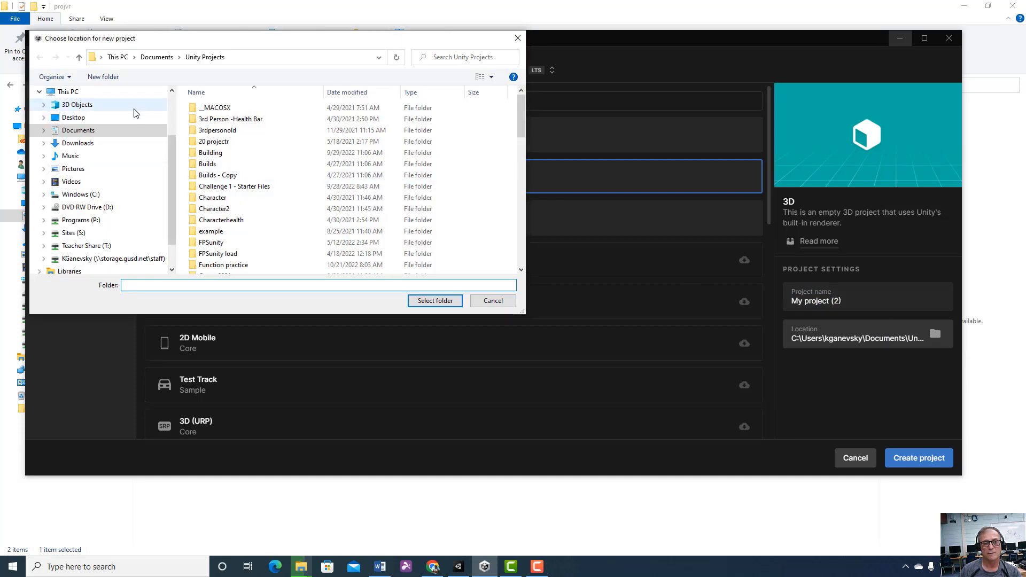
mouse_move(203, 73)
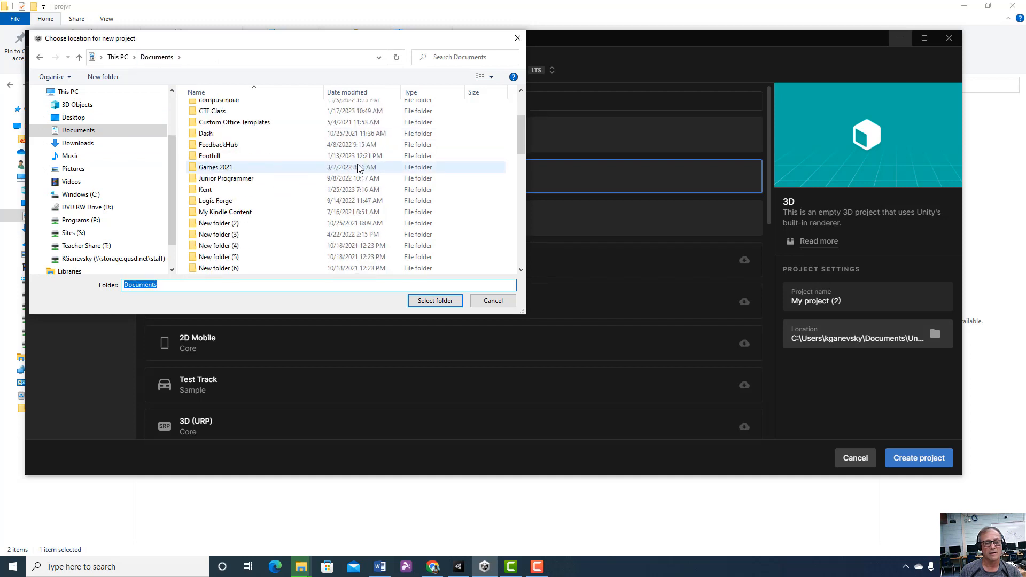
scroll("down", 3)
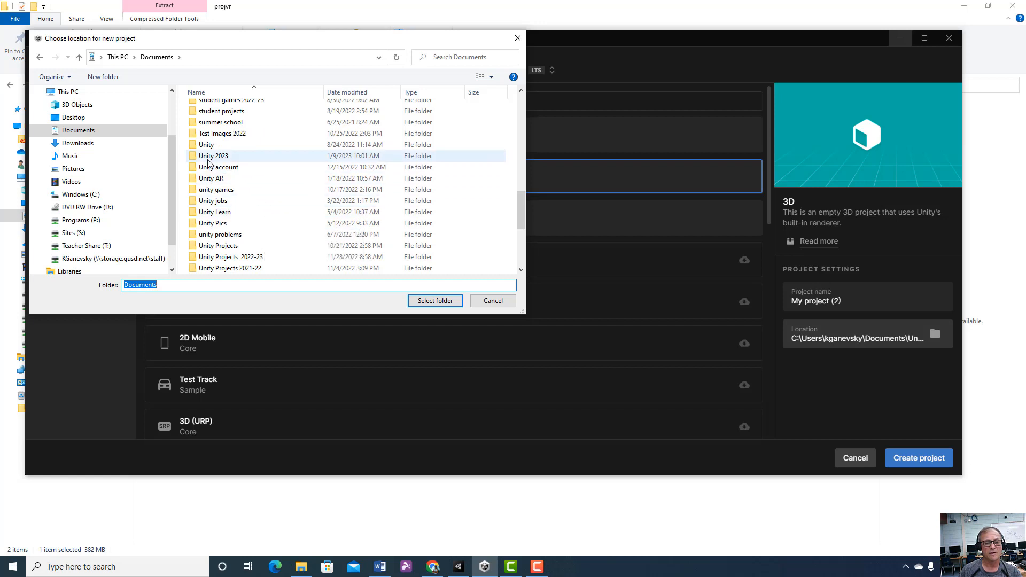
scroll("down", 3)
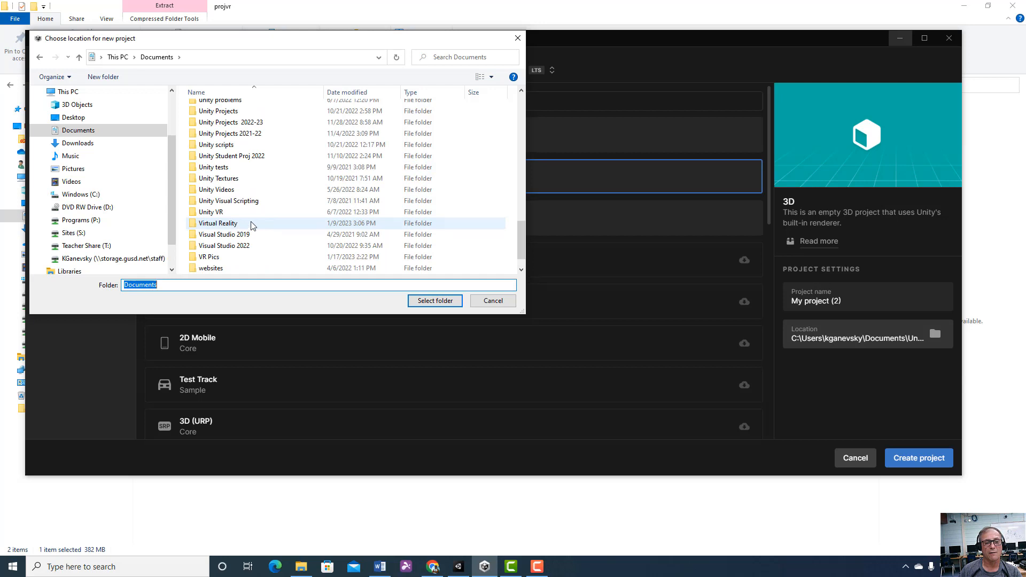
mouse_move(247, 212)
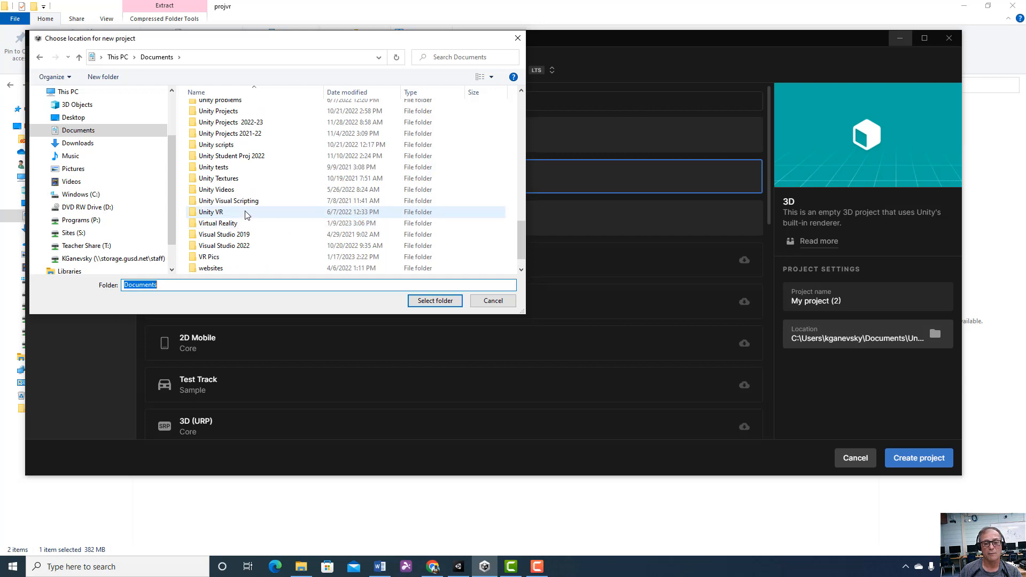
- Confirm projvr holds the vr folder and finished 391,694 KB vr zip, then switch to Google Drive
double_click(210, 212)
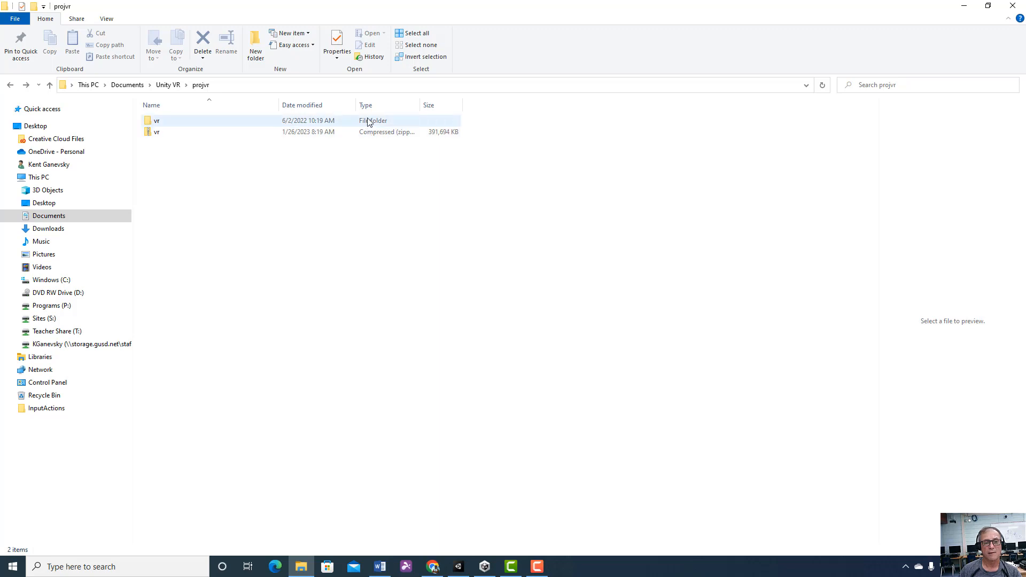
double_click(155, 120)
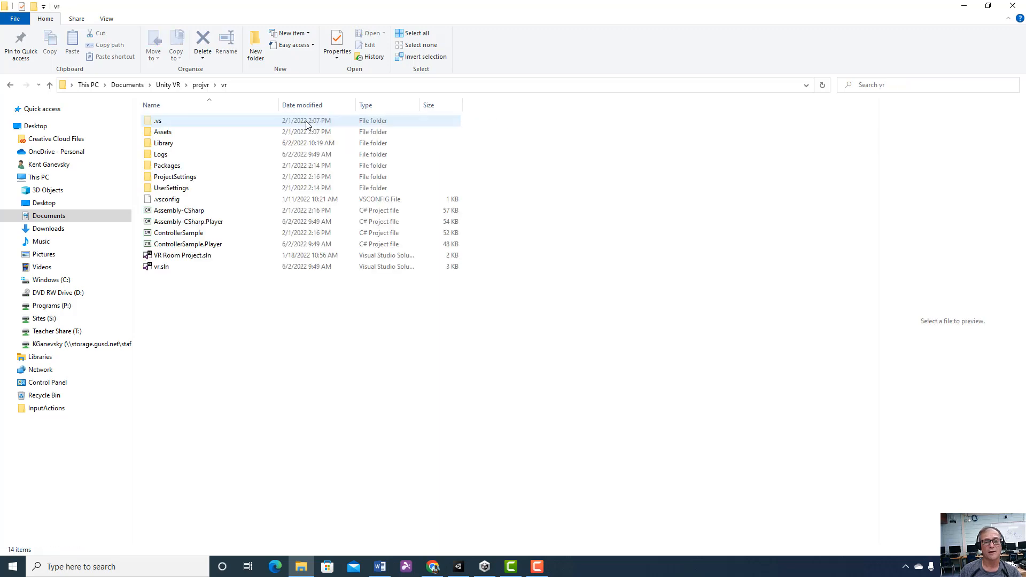
left_click(163, 143)
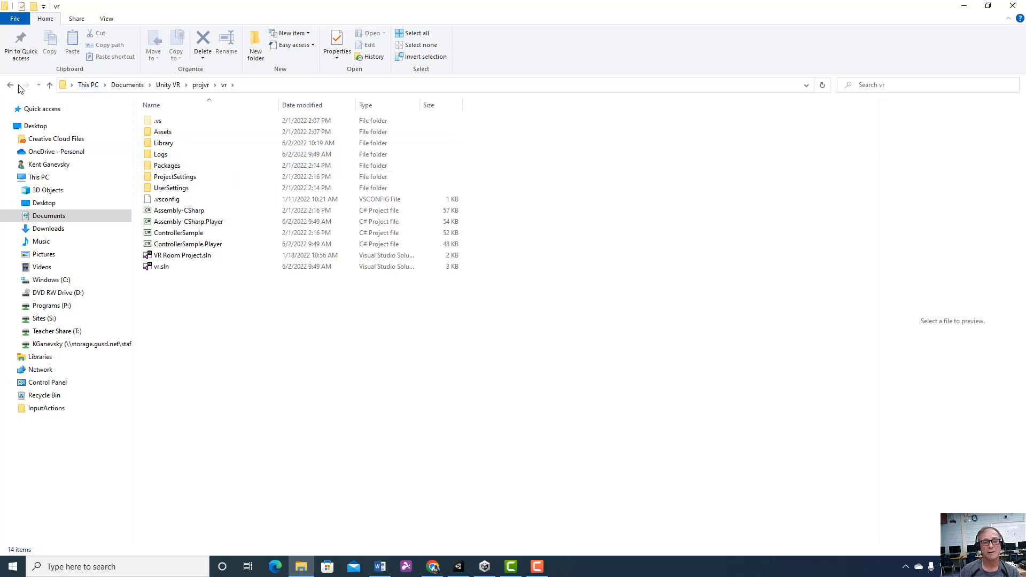
left_click(10, 84)
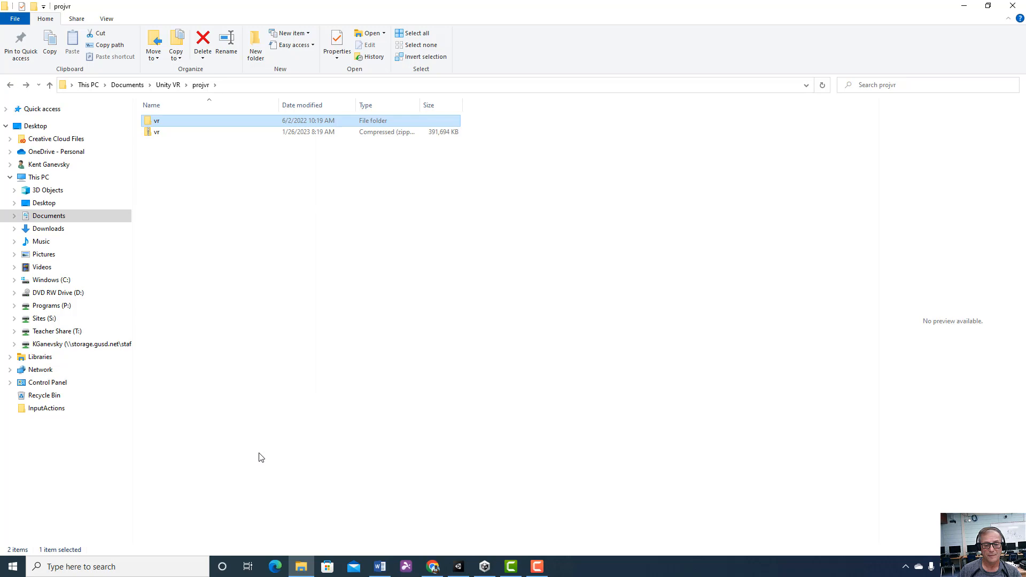
left_click(432, 566)
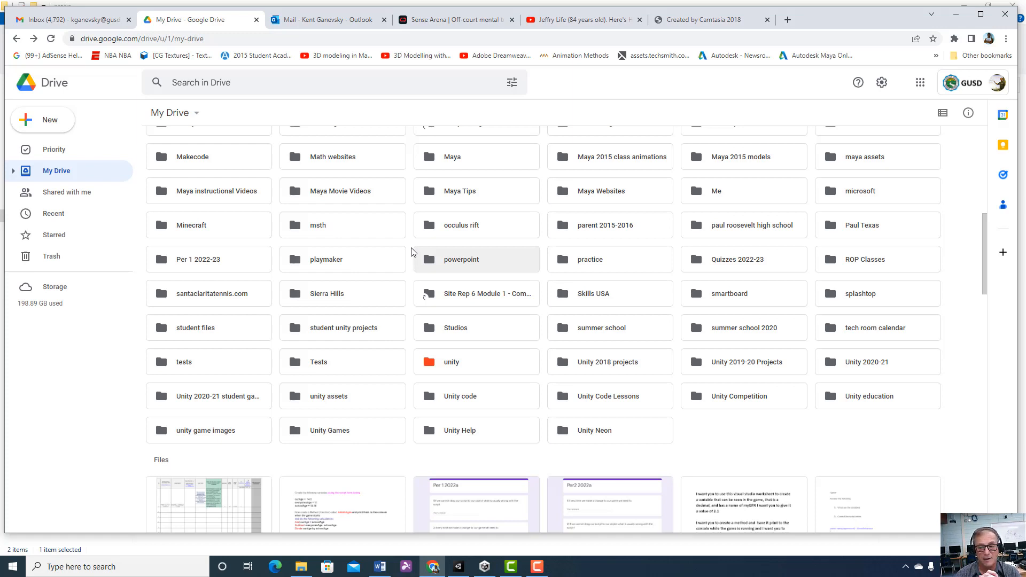
mouse_move(416, 259)
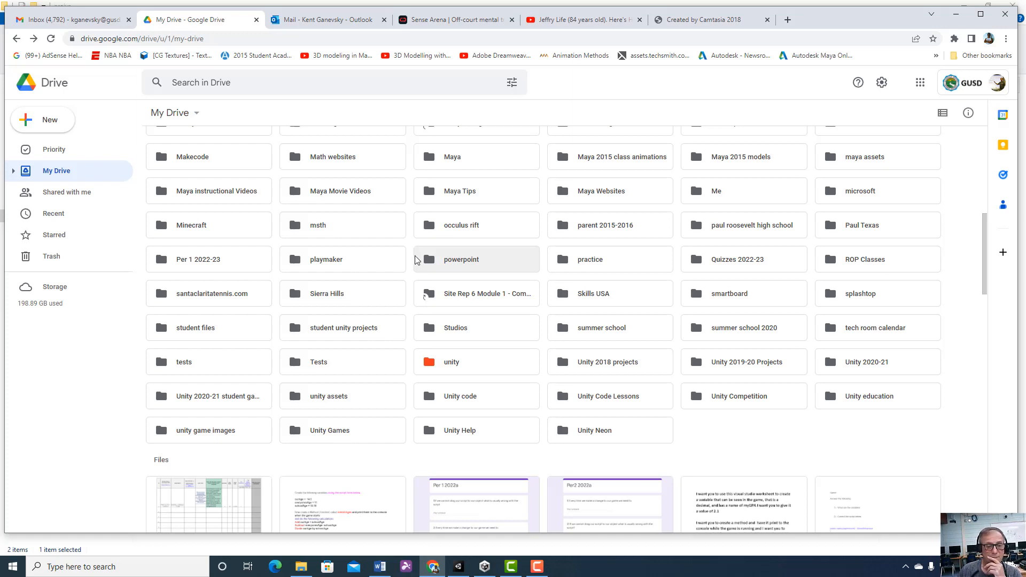
mouse_move(676, 391)
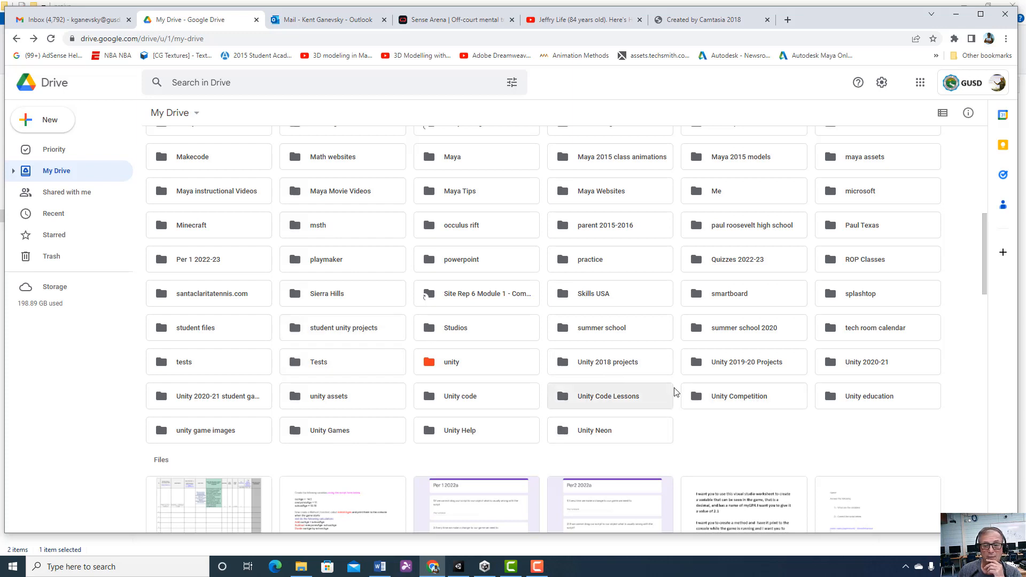
mouse_move(633, 431)
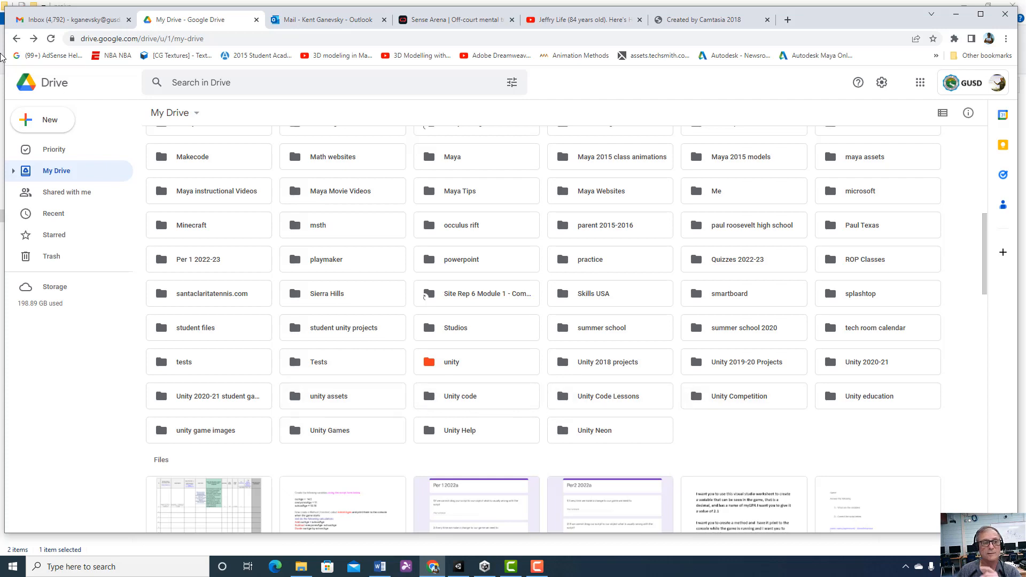
- Bring up the New menu over My Drive in Google Drive
left_click(43, 119)
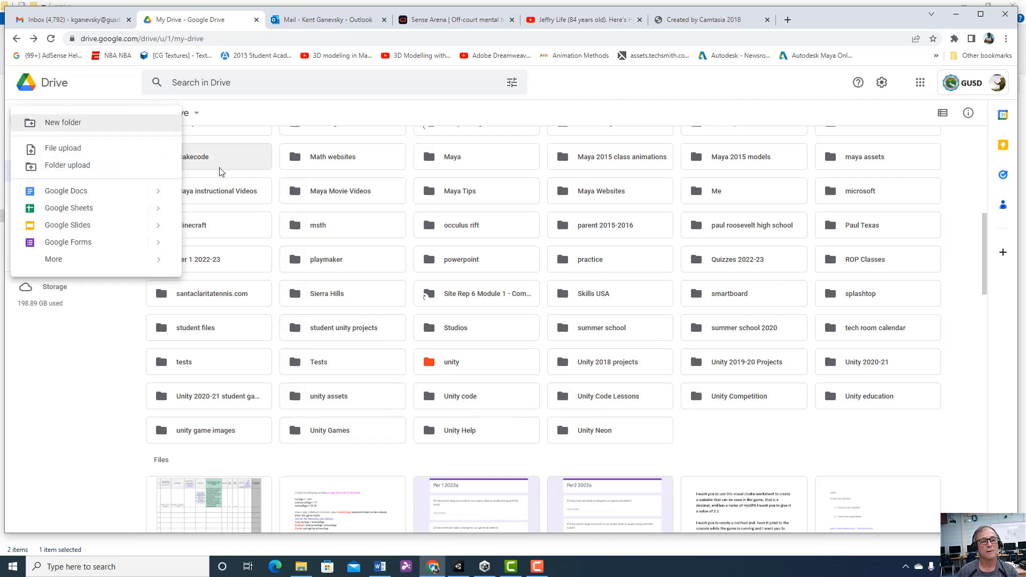
- Create a My Drive folder named 'Unity VR 2022-23' and enter it
left_click(63, 122)
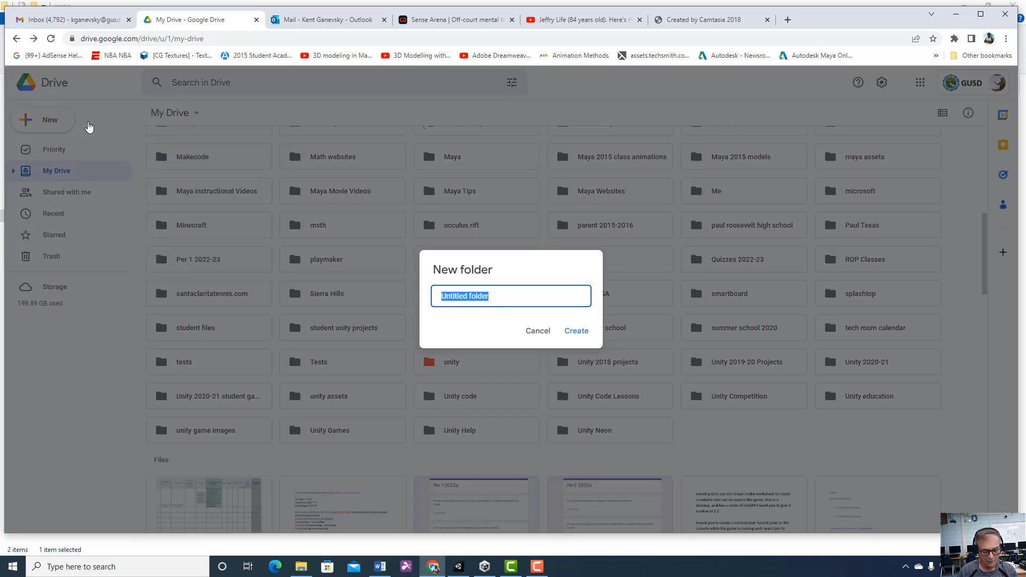
type("Uniuty VR")
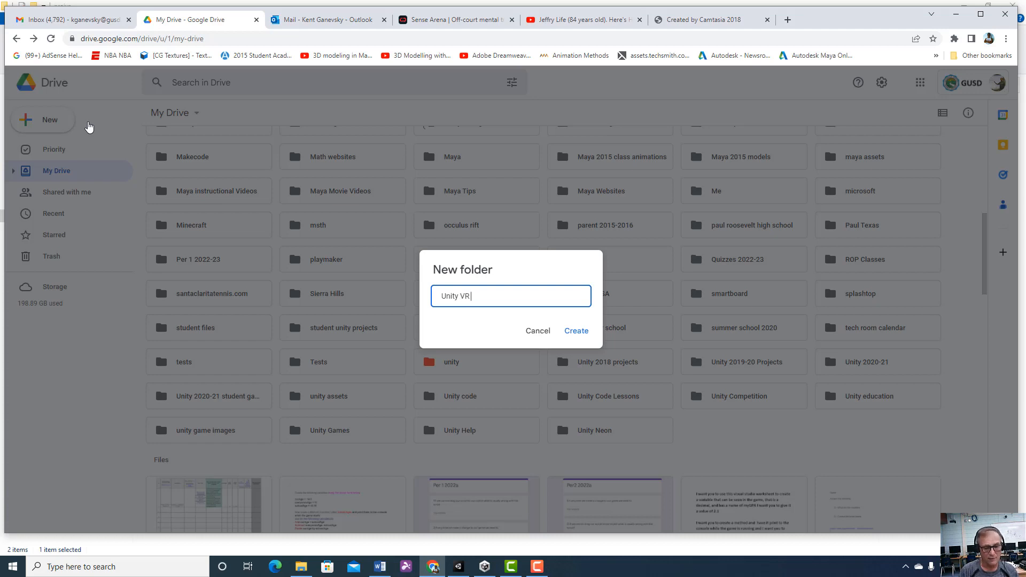
type("20")
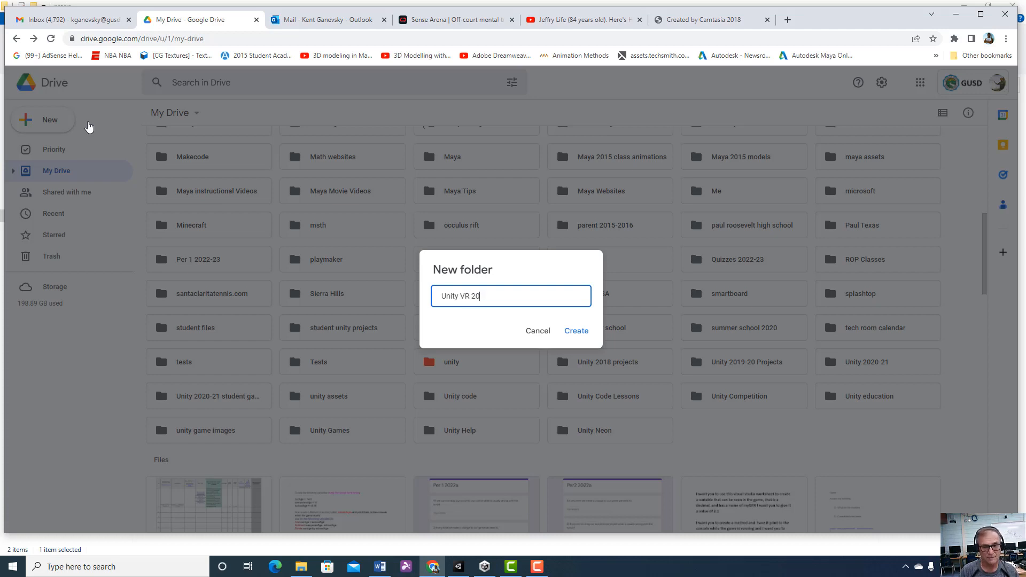
type("23")
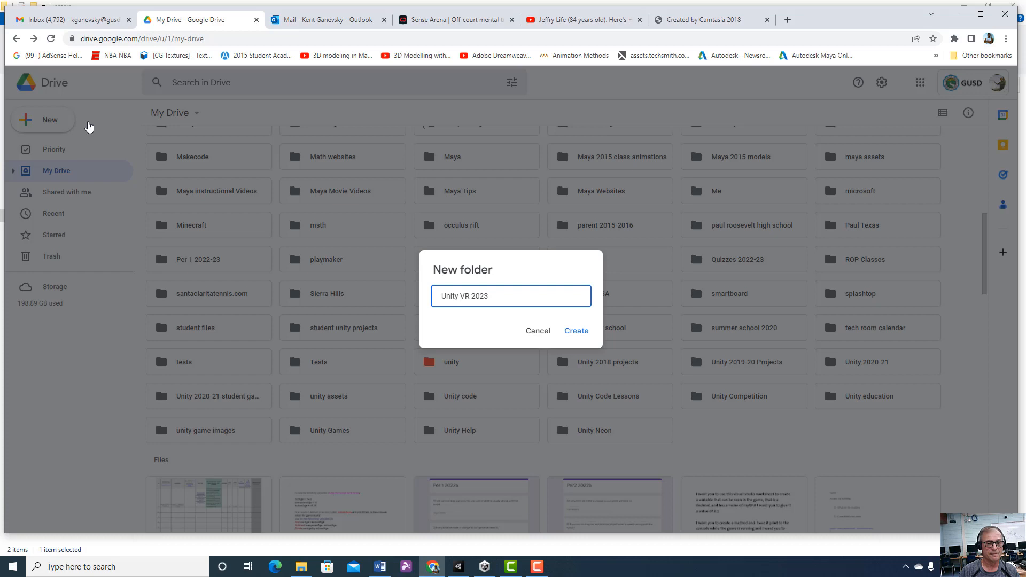
key("Backspace")
type("2-2")
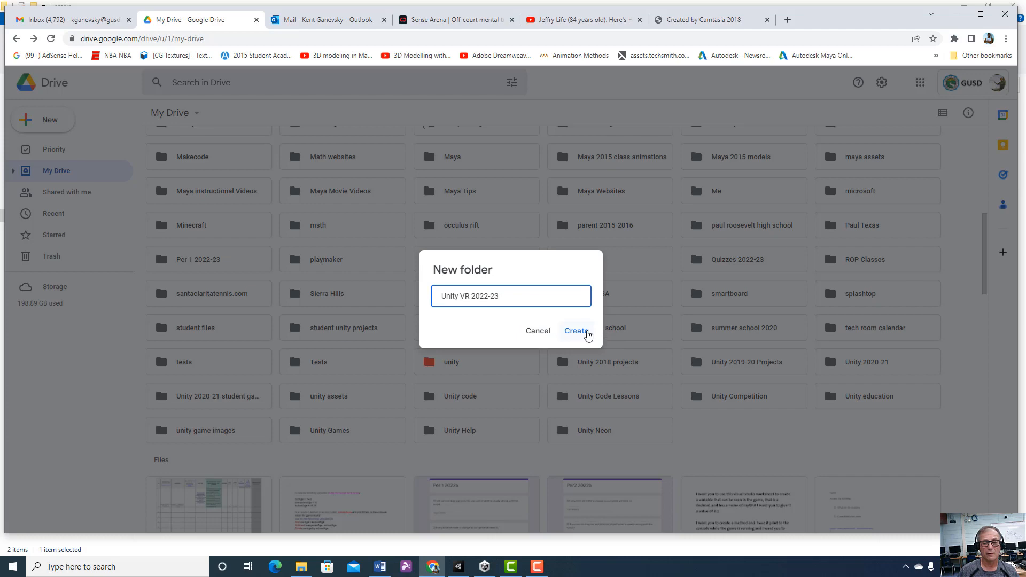
left_click(576, 330)
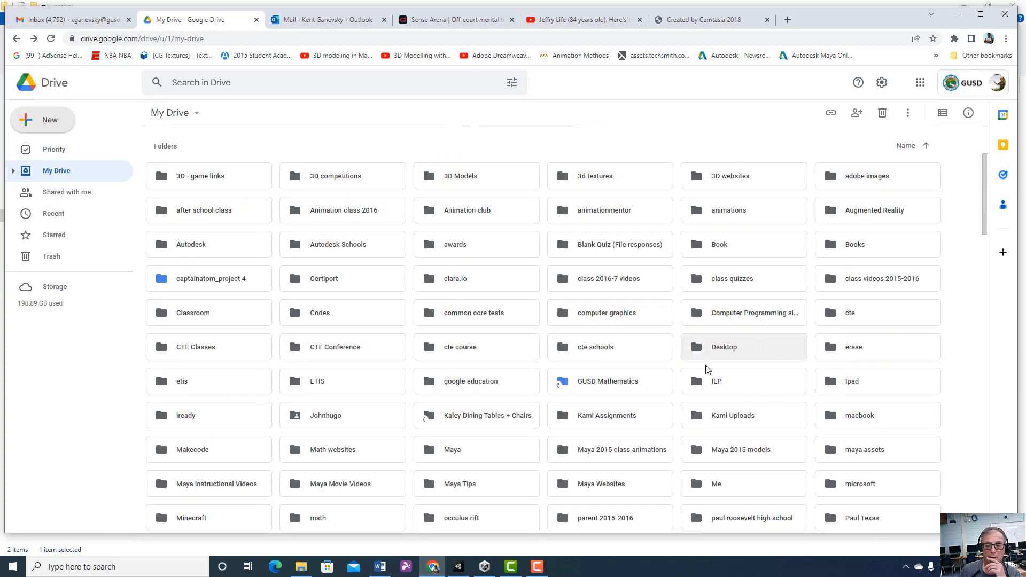
scroll("down", 3)
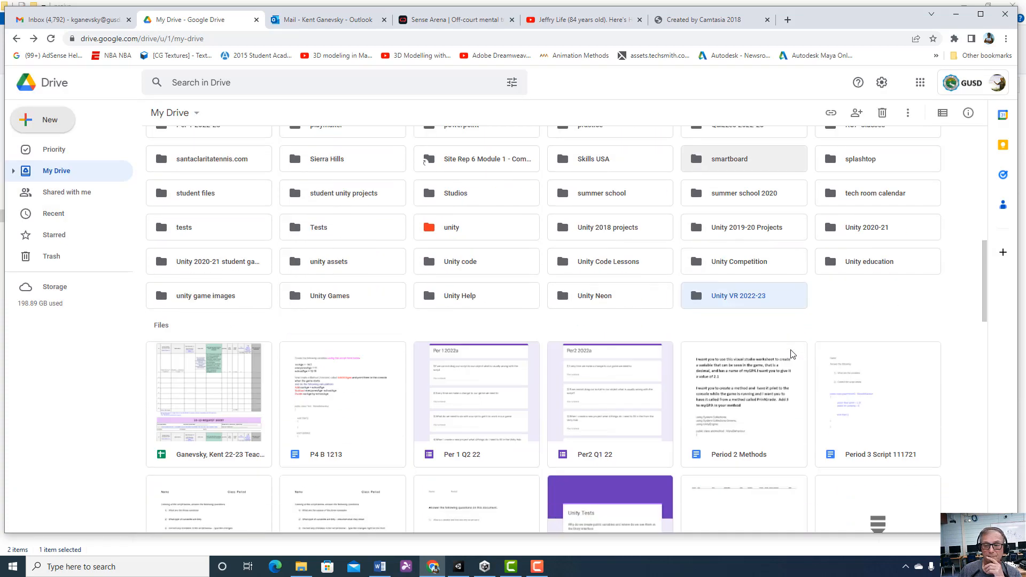
double_click(737, 295)
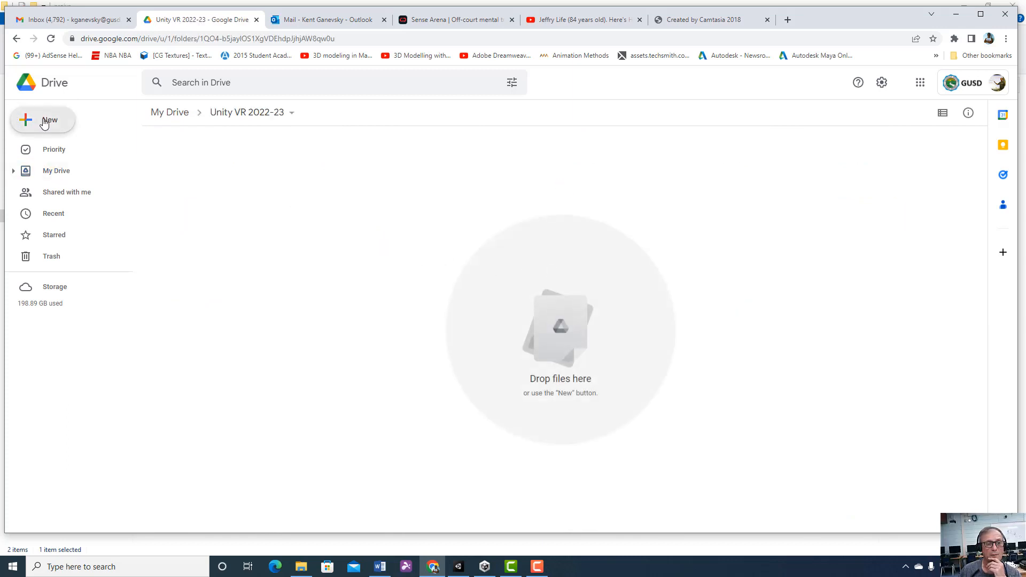
- Start a file upload and browse the picker to the Documents > Unity VR folder
left_click(42, 120)
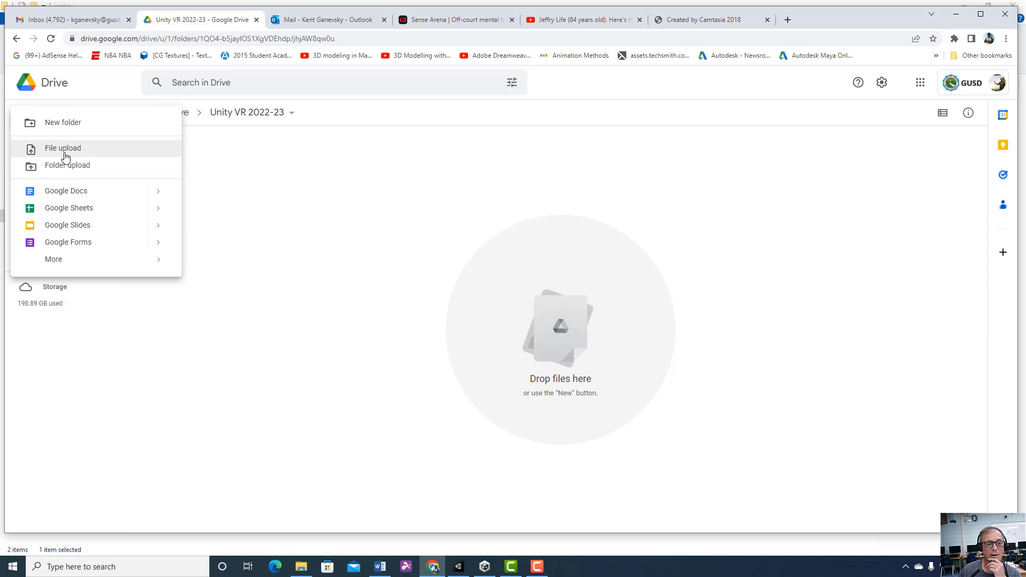
left_click(63, 148)
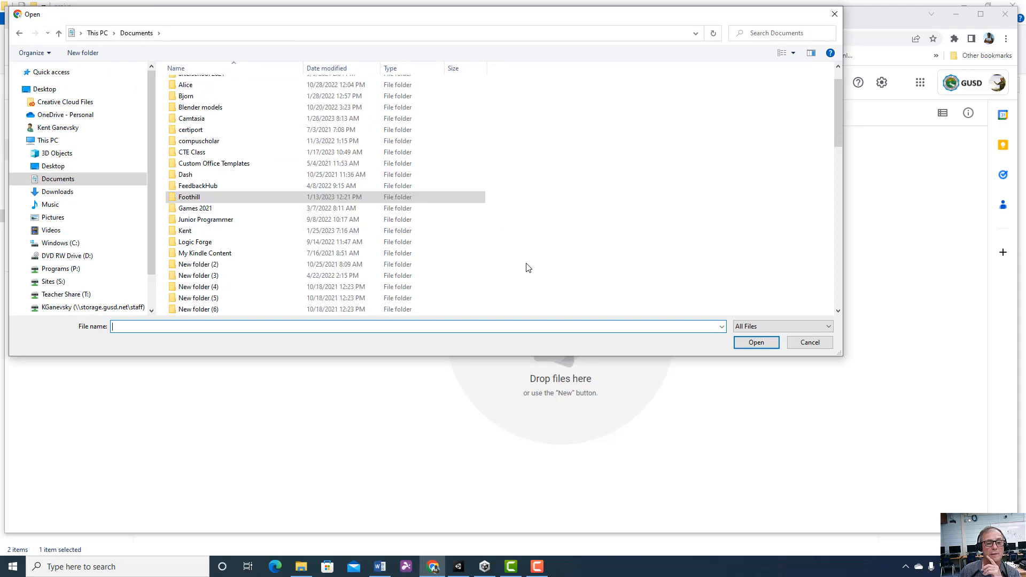
scroll("down", 3)
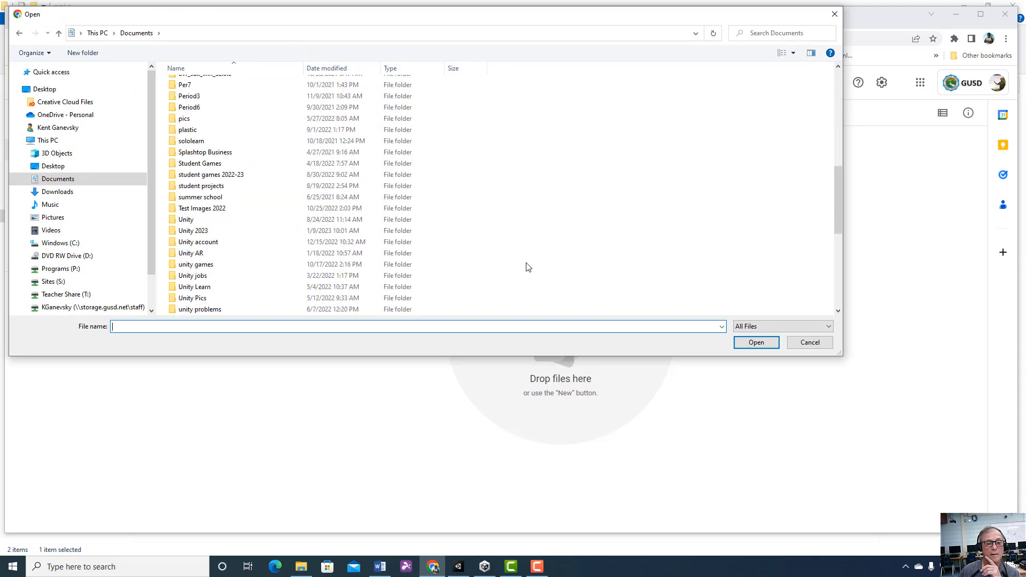
scroll("down", 3)
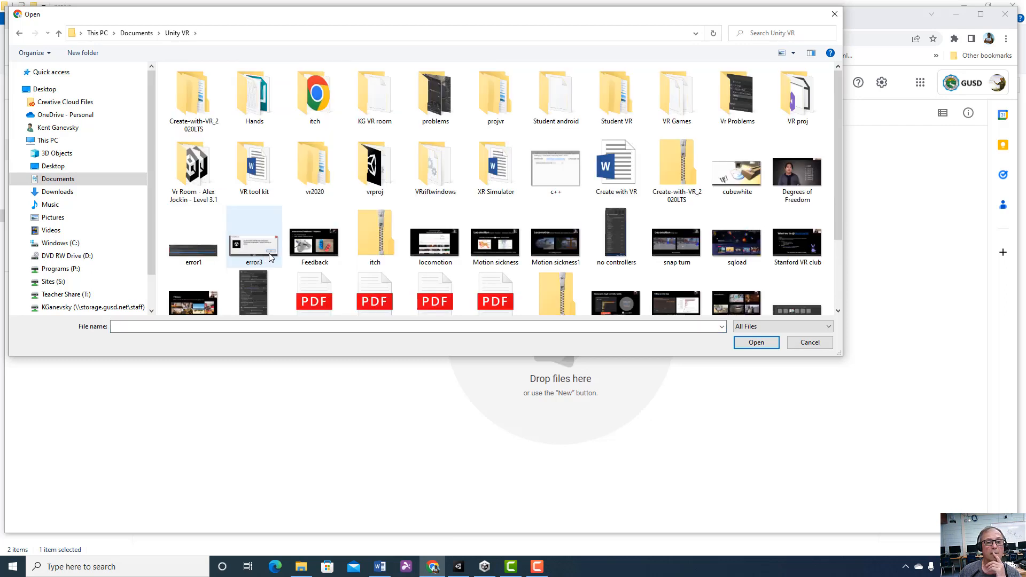
left_click(616, 95)
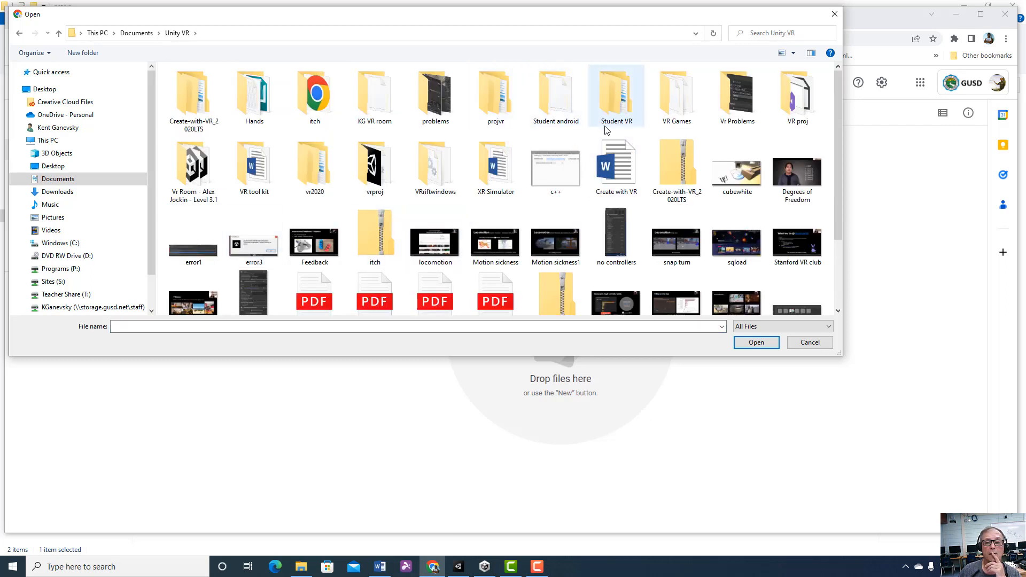
left_click(556, 163)
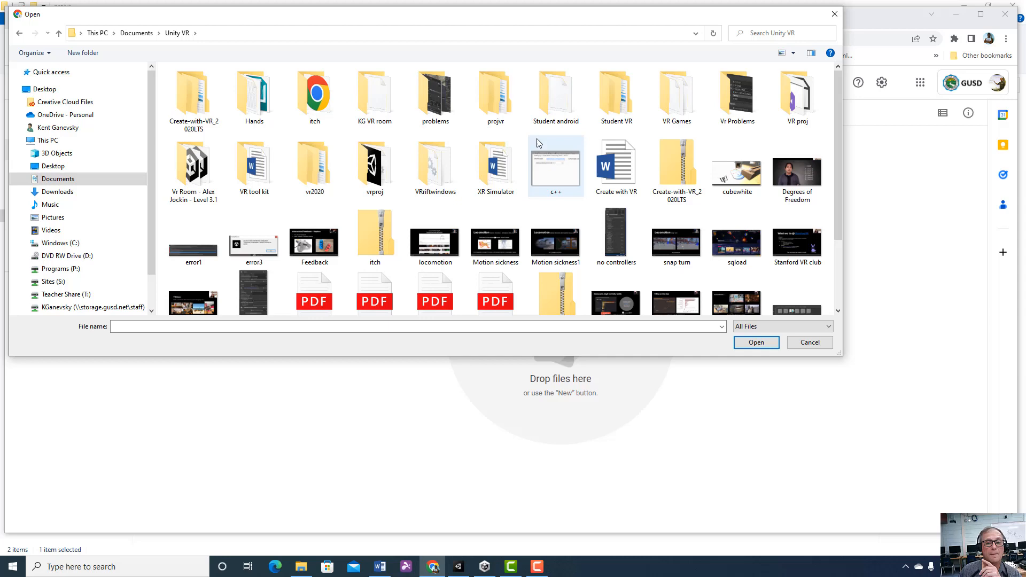
- Navigate into projvr and choose the zipped vr file to upload
double_click(374, 163)
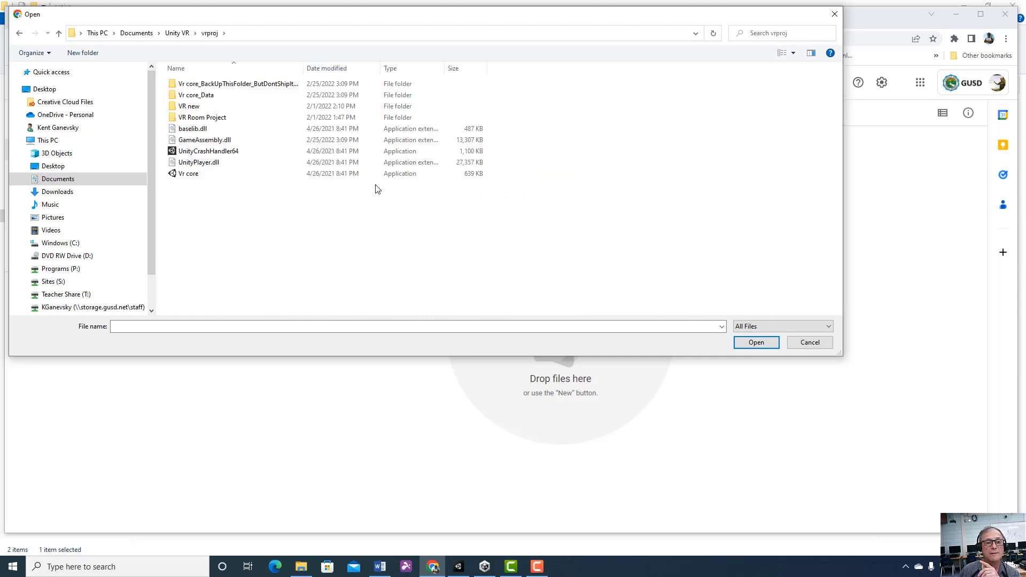
left_click(192, 128)
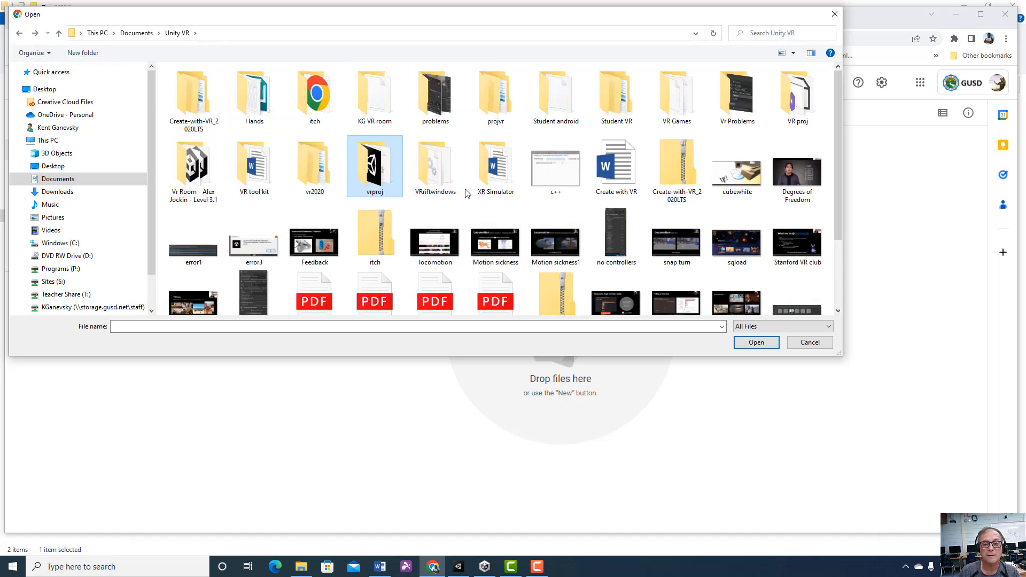
mouse_move(496, 95)
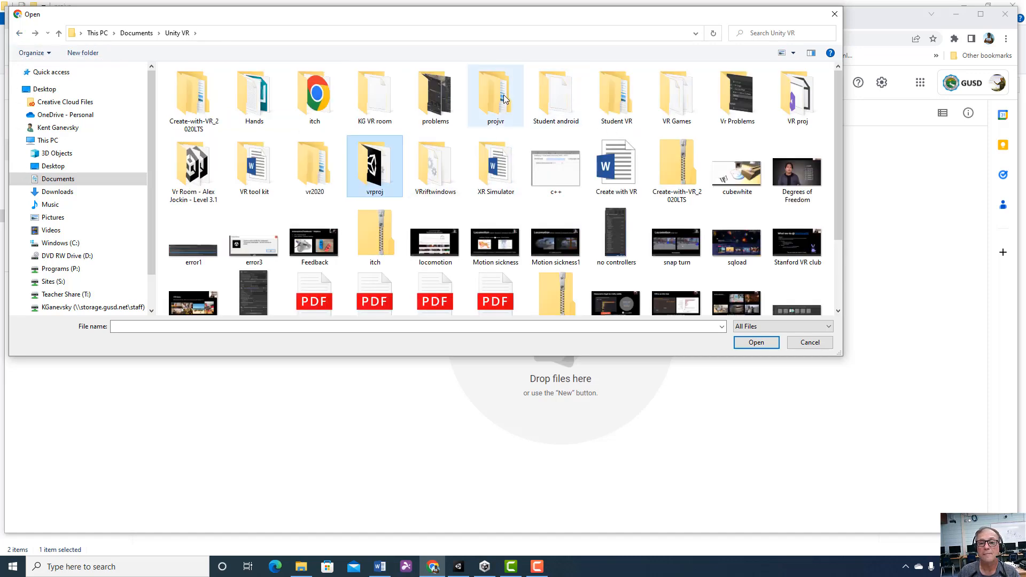
double_click(495, 95)
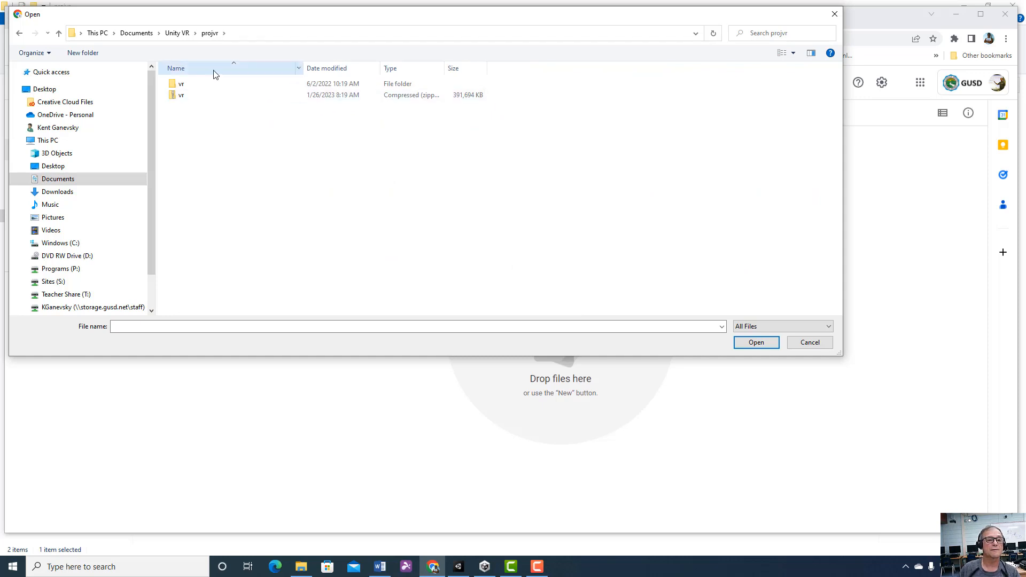
mouse_move(200, 98)
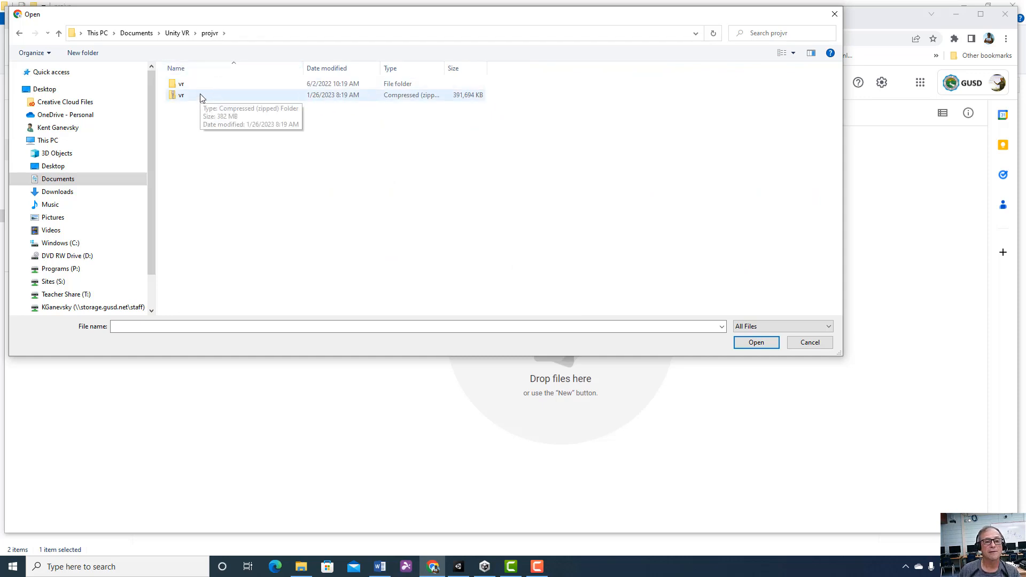
left_click(755, 342)
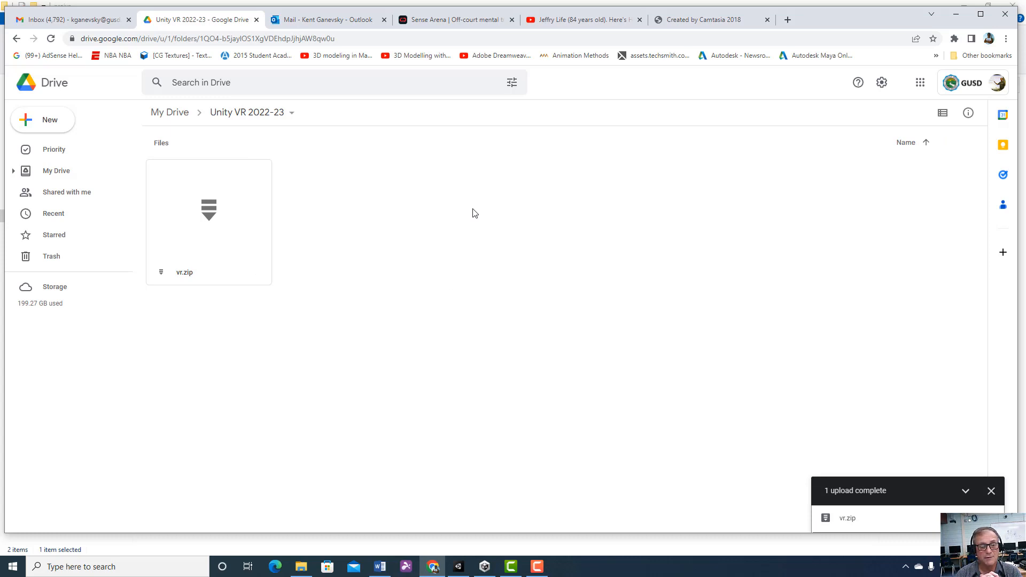
mouse_move(320, 300)
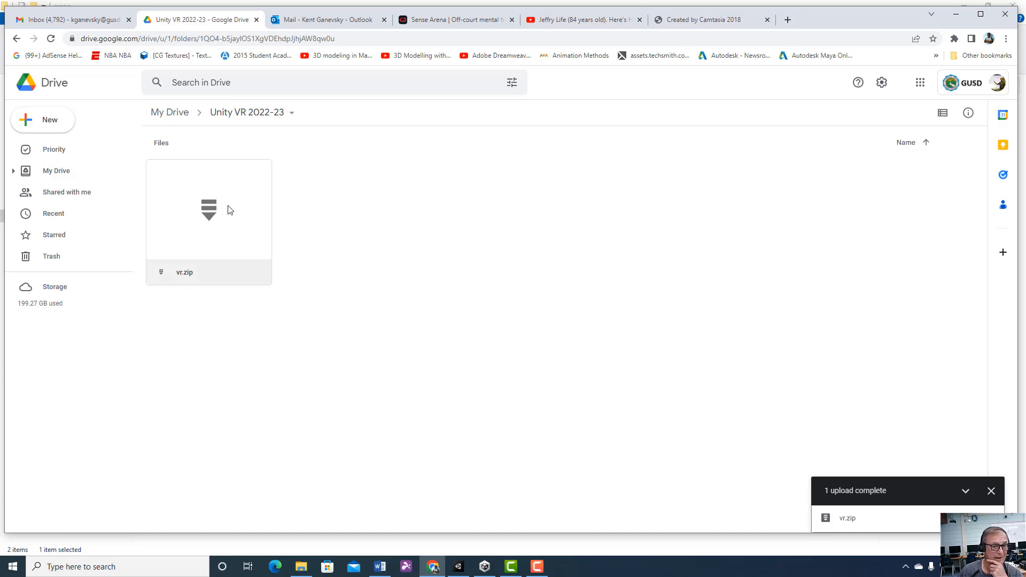
mouse_move(257, 204)
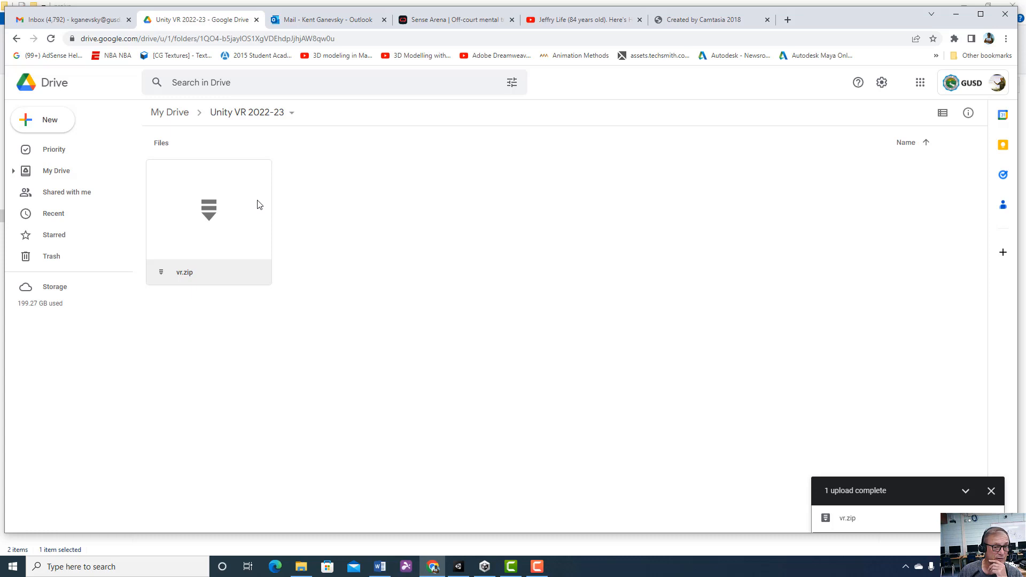
mouse_move(236, 224)
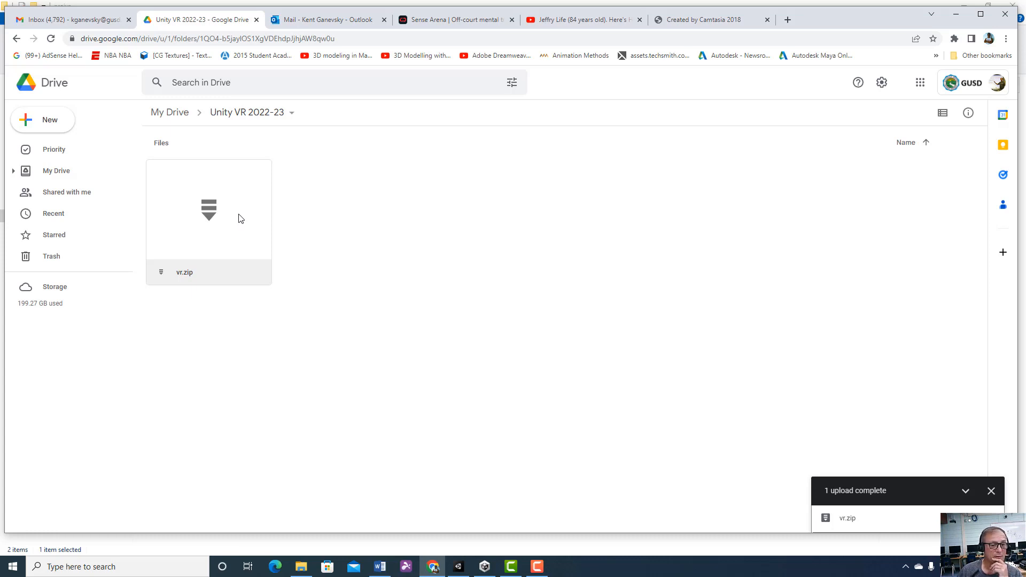
mouse_move(258, 227)
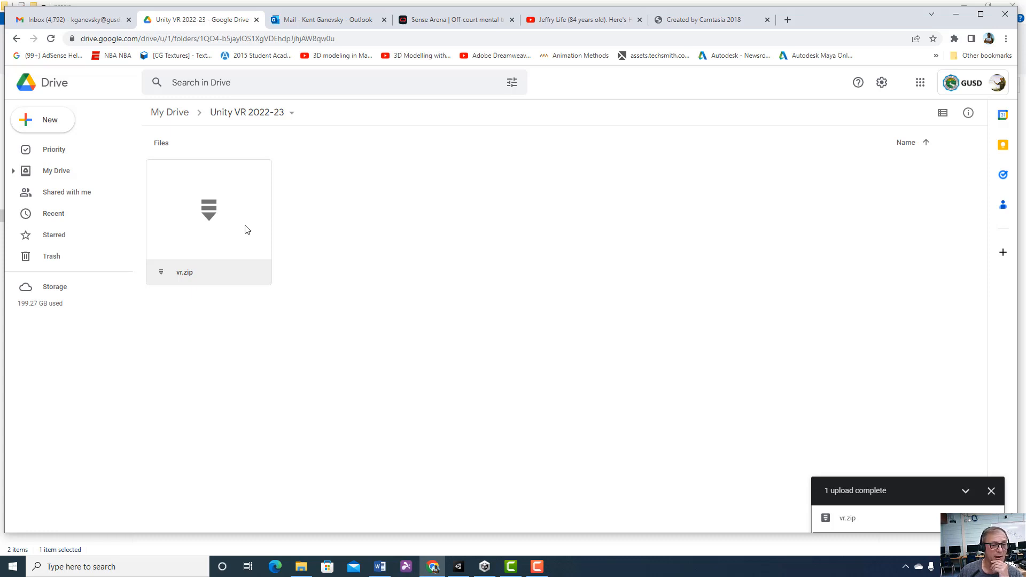
- Open the uploaded vr.zip in Drive, landing on its no-preview page
double_click(207, 210)
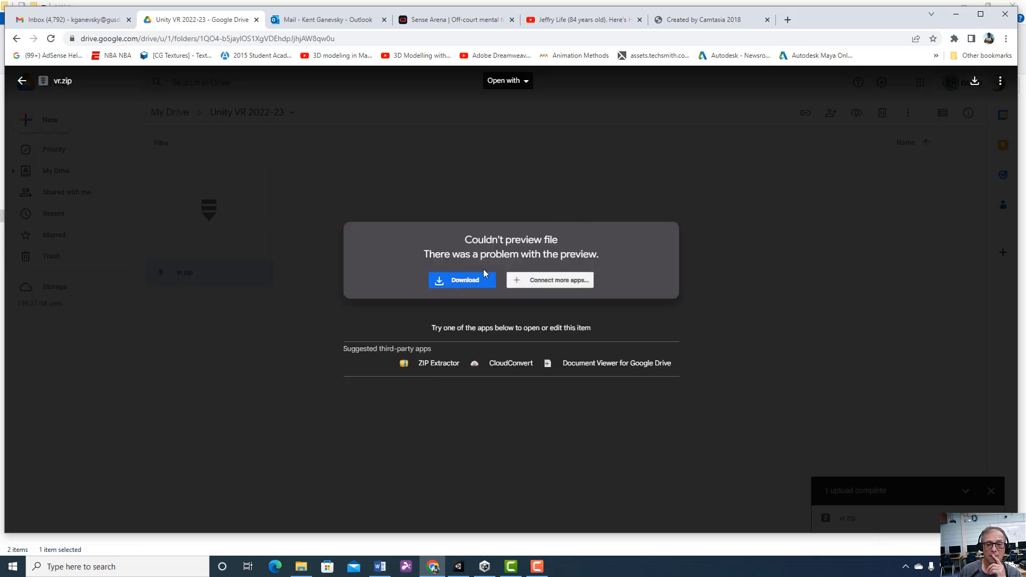
- Download vr.zip and reveal it in the Downloads folder via Show in folder
left_click(461, 280)
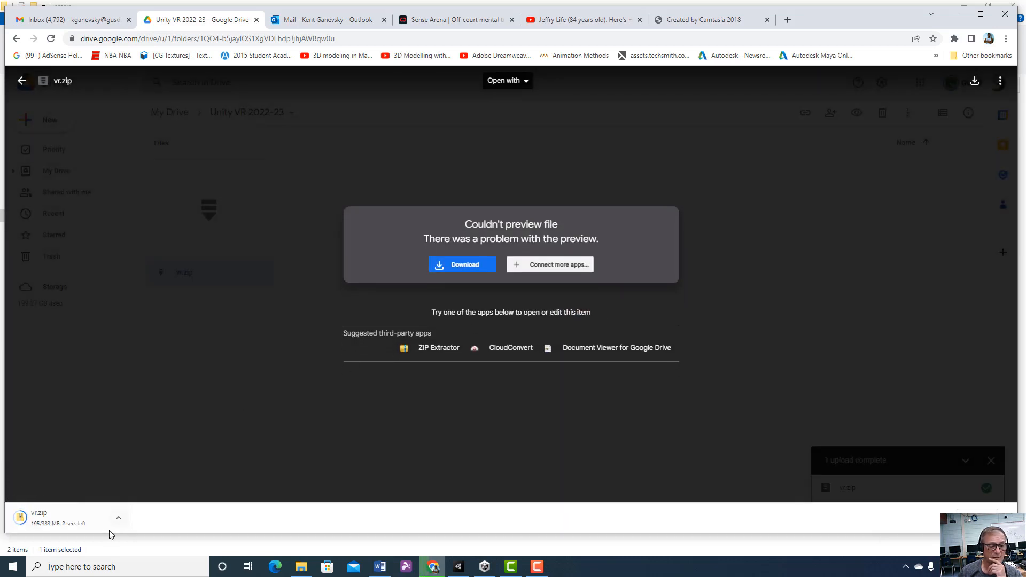
left_click(119, 518)
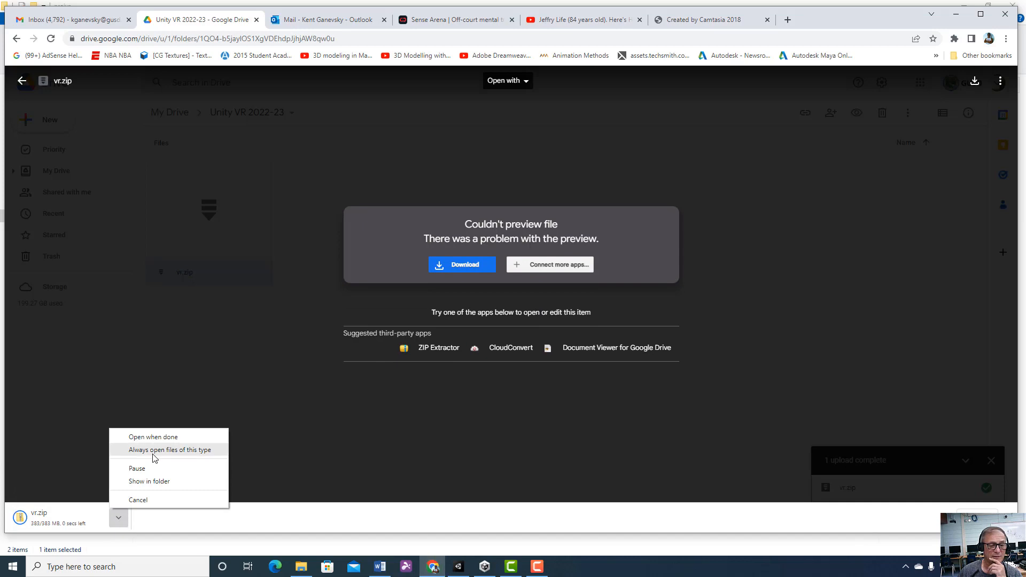
left_click(149, 481)
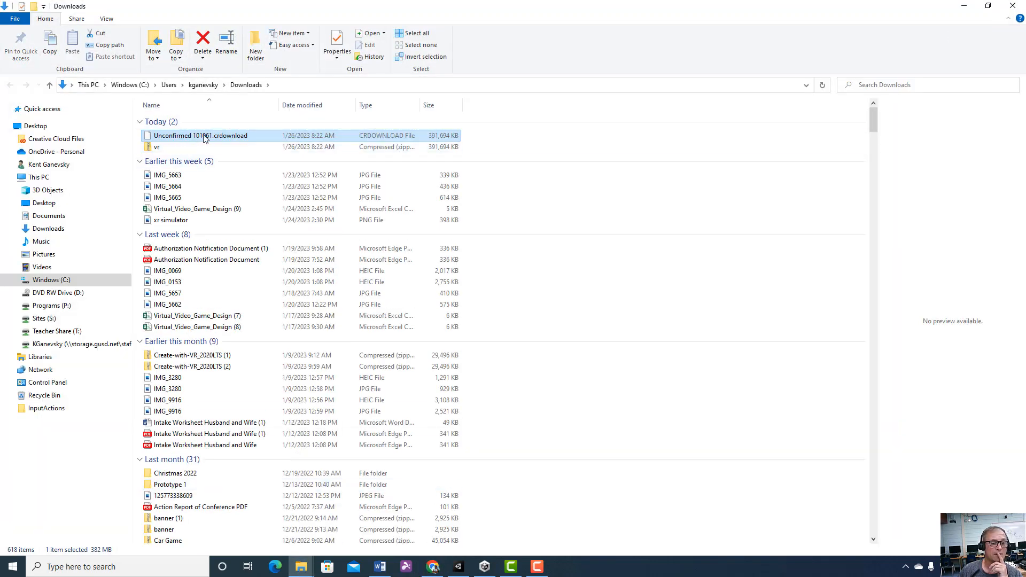
mouse_move(199, 135)
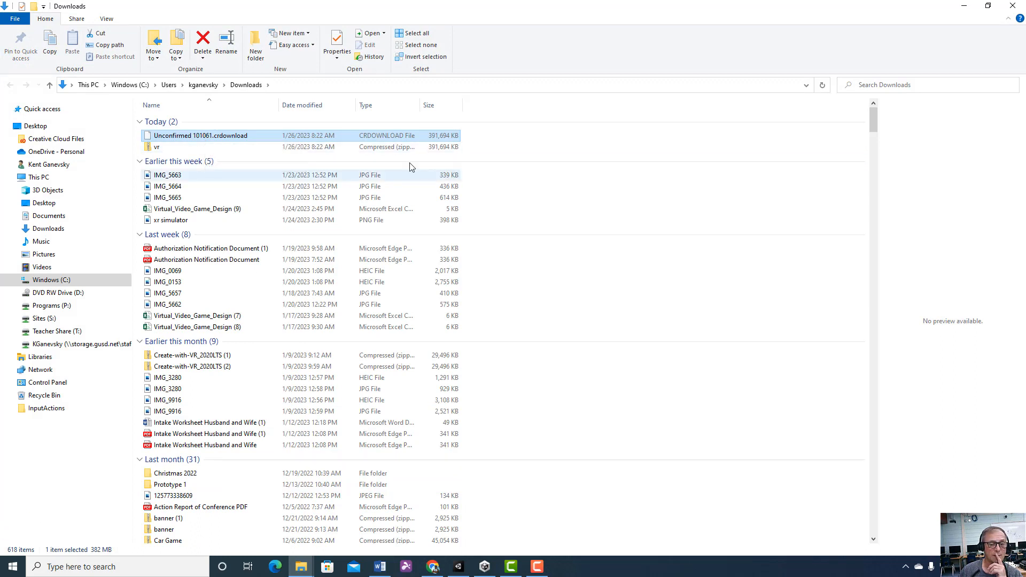
- Select the downloaded vr archive and bring up its Extract options under Compressed Folder Tools
left_click(156, 146)
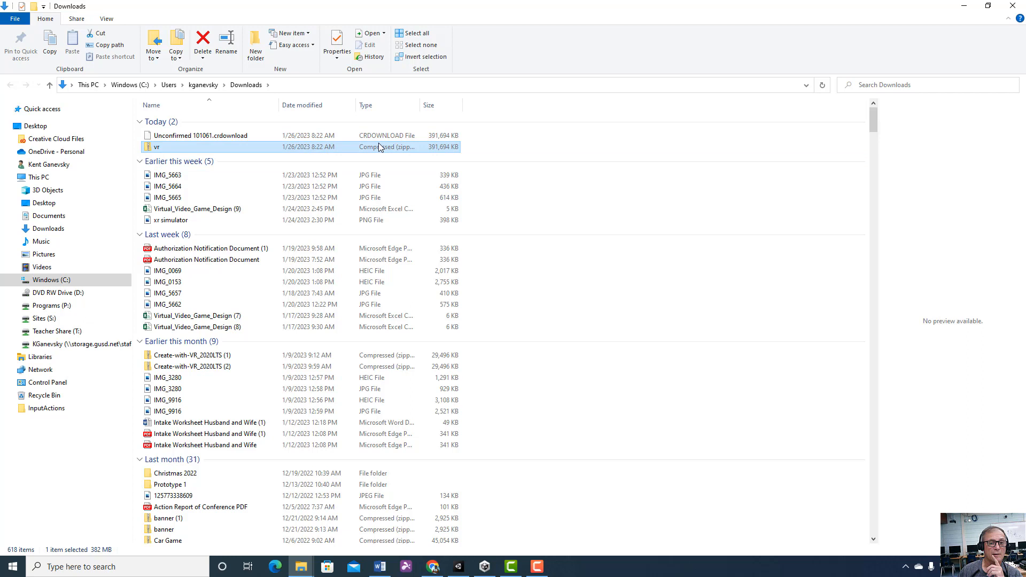
left_click(164, 6)
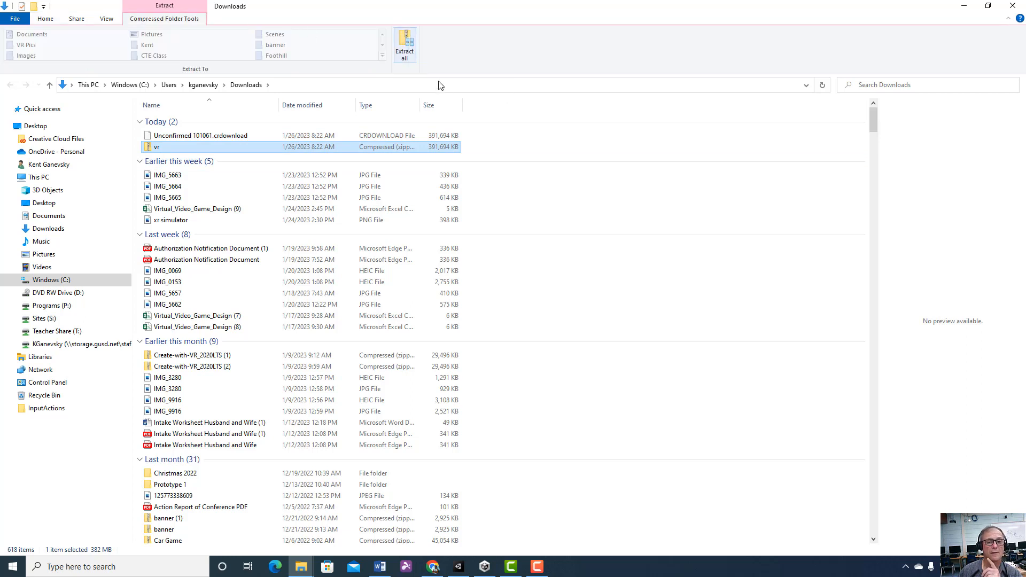
left_click(404, 46)
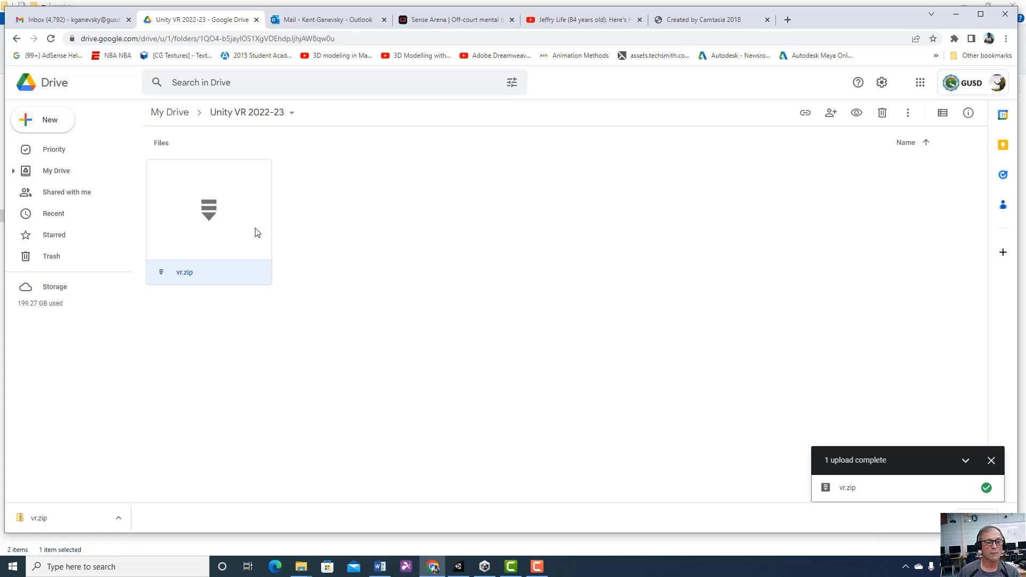
mouse_move(367, 231)
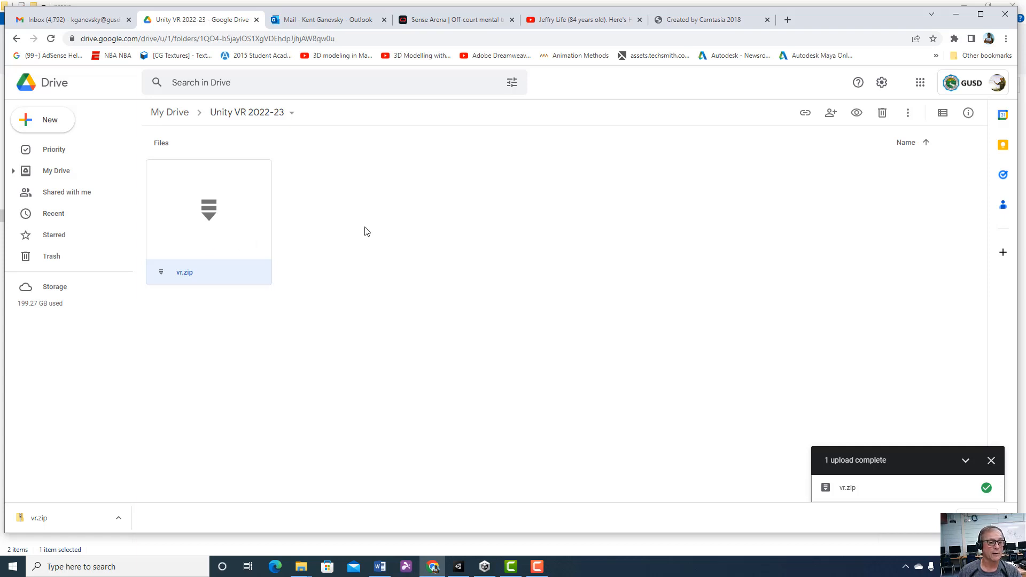
mouse_move(377, 230)
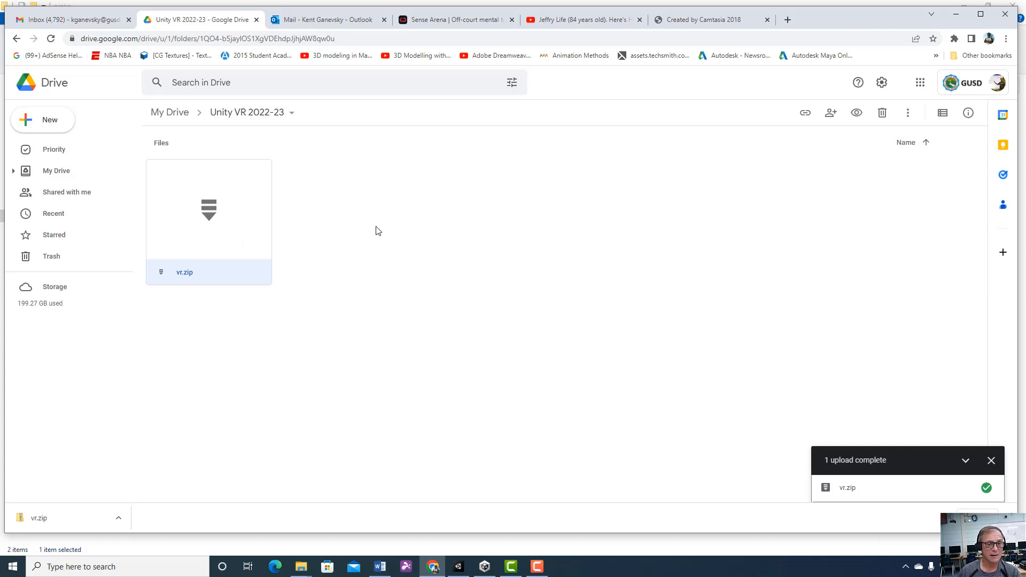
mouse_move(283, 236)
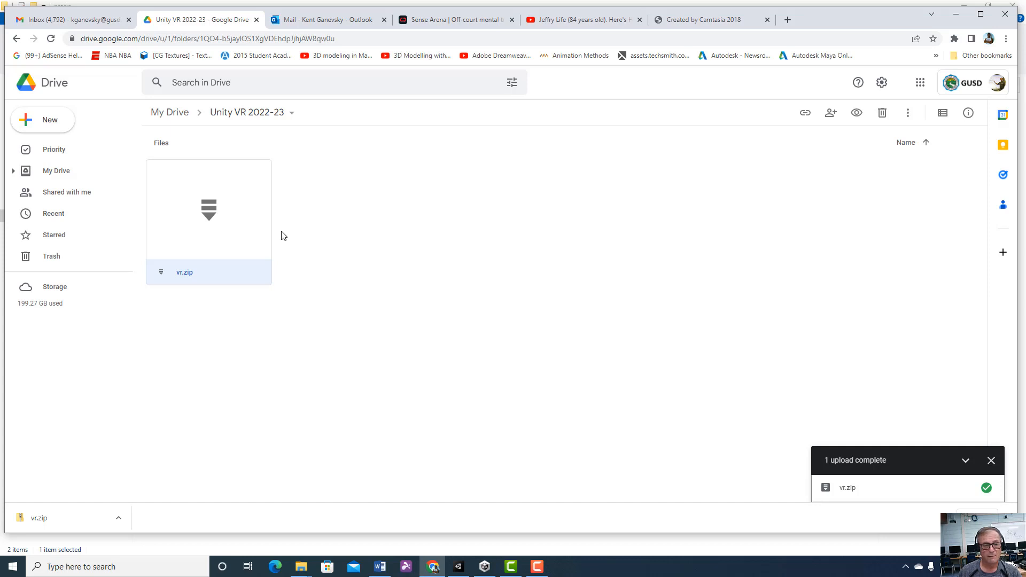
mouse_move(259, 242)
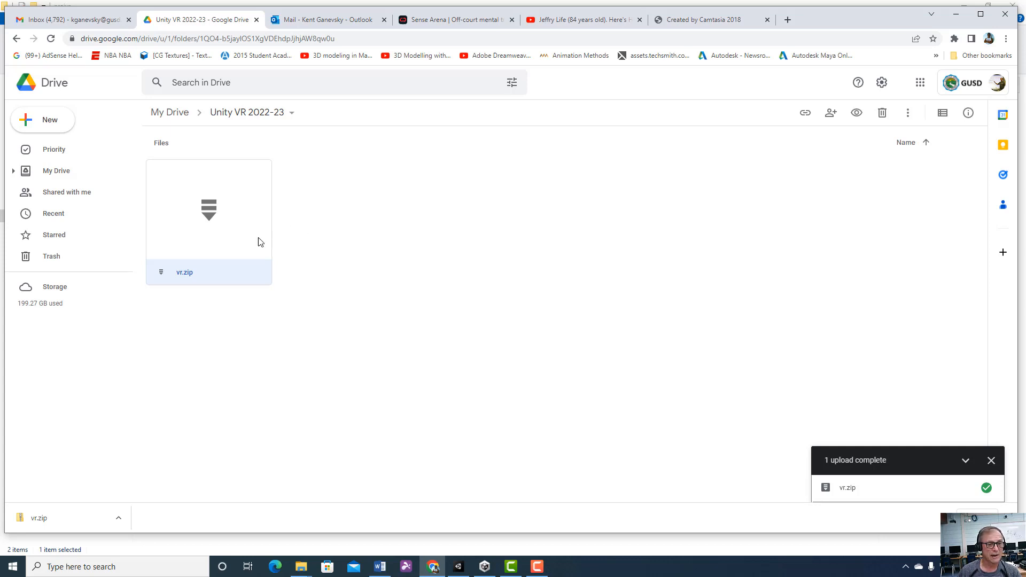
mouse_move(335, 245)
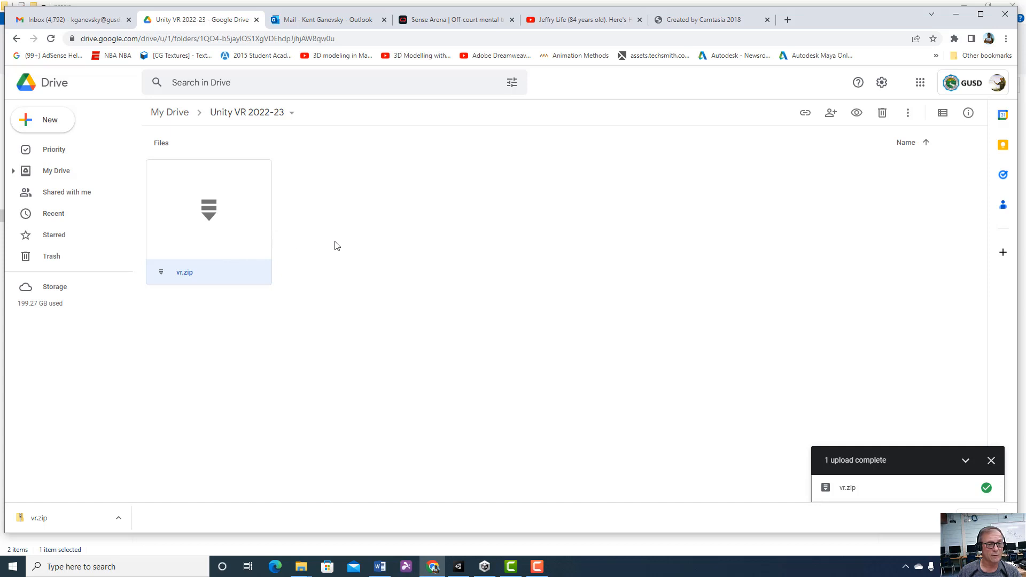